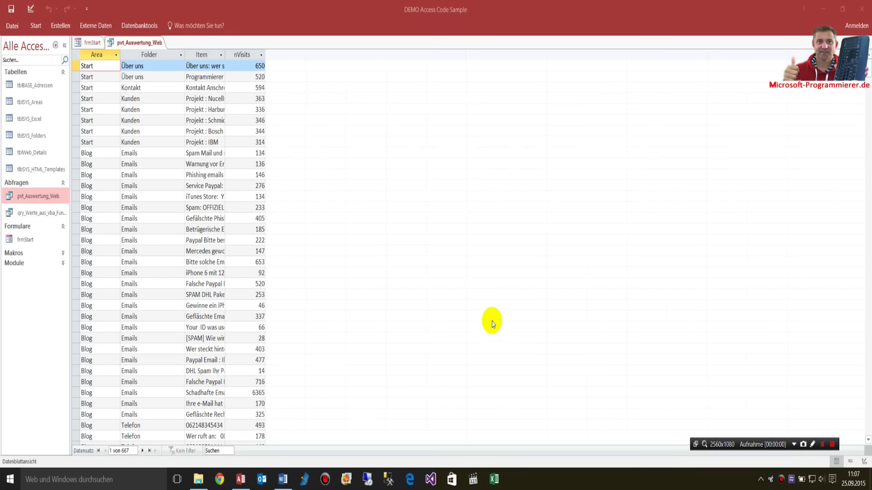
pyautogui.moveTo(342, 252)
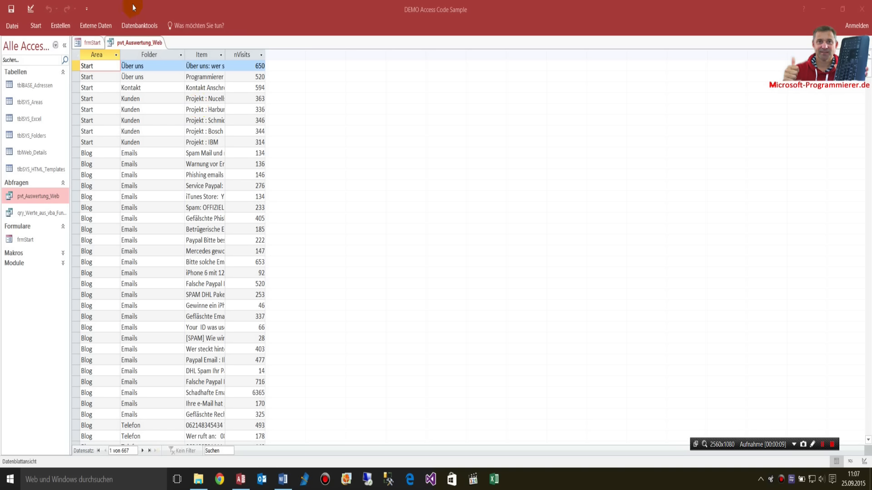
pyautogui.moveTo(407, 18)
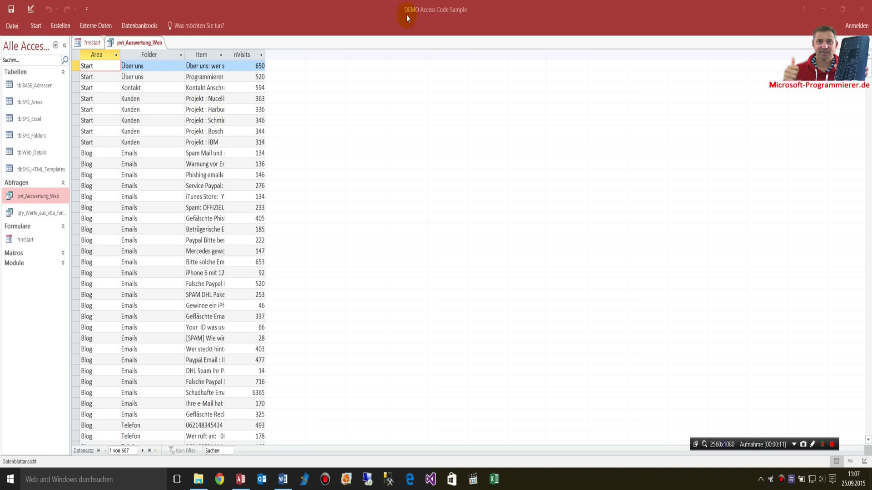
pyautogui.moveTo(342, 224)
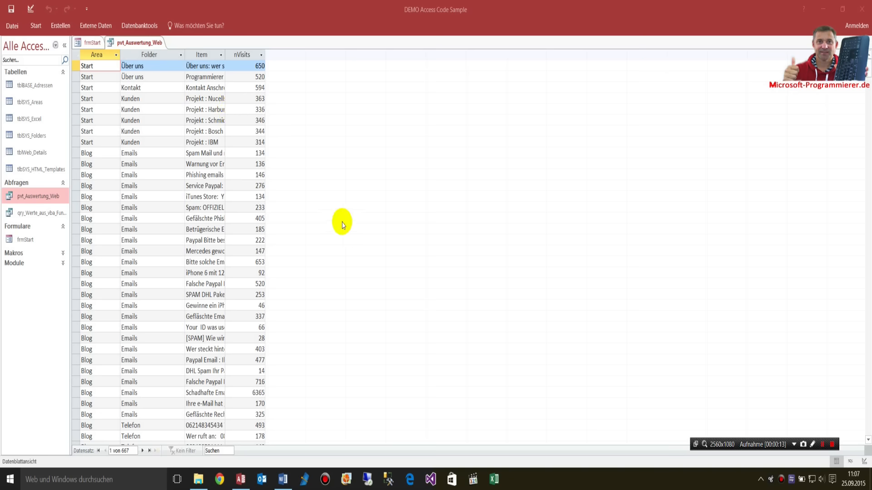
pyautogui.moveTo(80, 57)
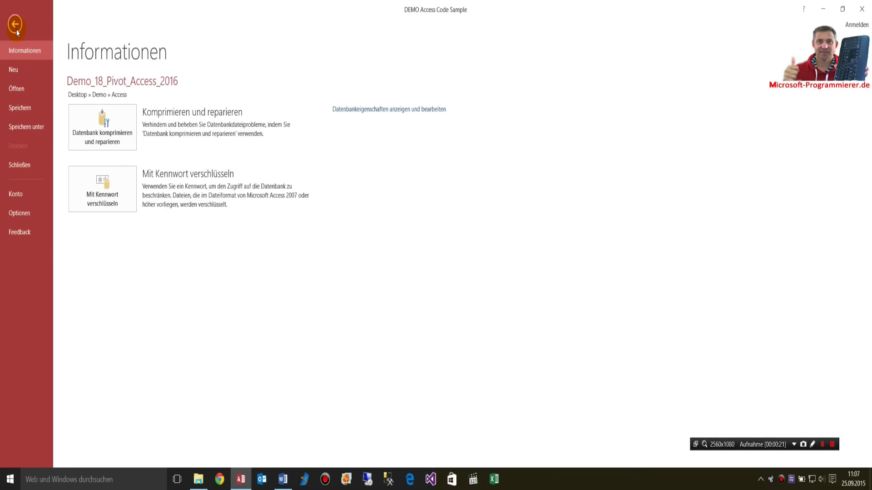
# Leave Backstage for the Home ribbon and list the view modes for pvt_Auswertung_Web.
pyautogui.click(13, 22)
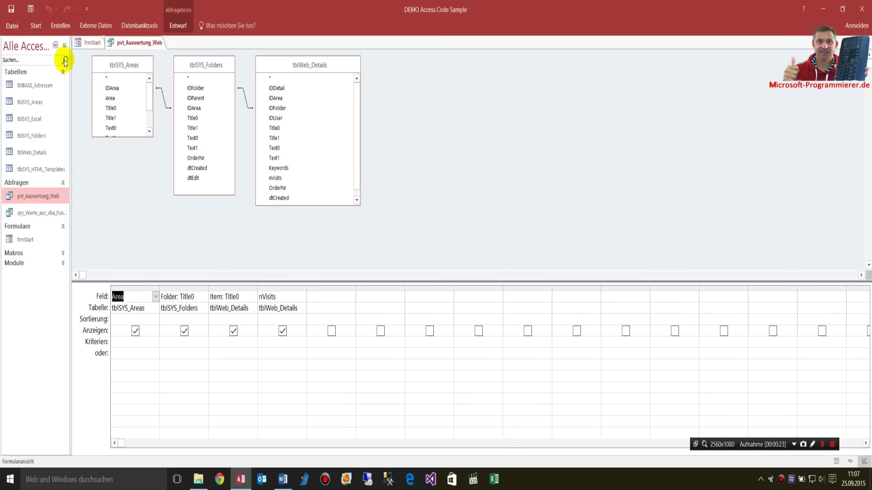
pyautogui.click(35, 22)
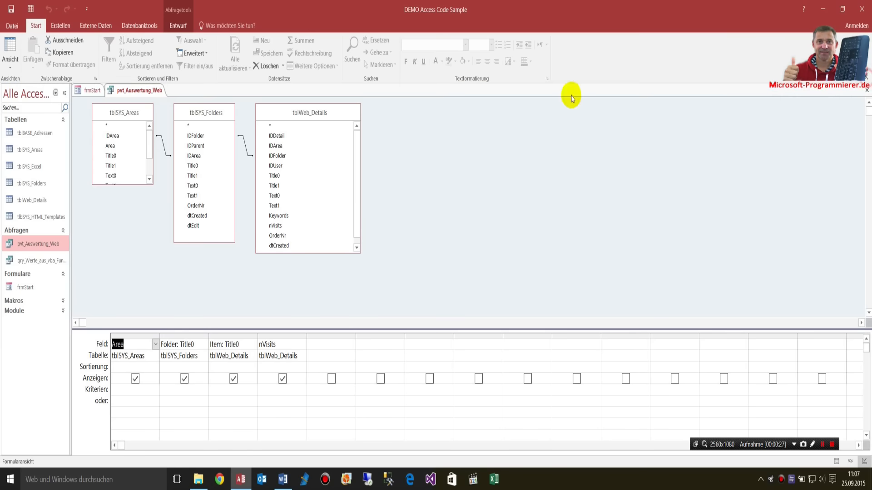
pyautogui.click(10, 50)
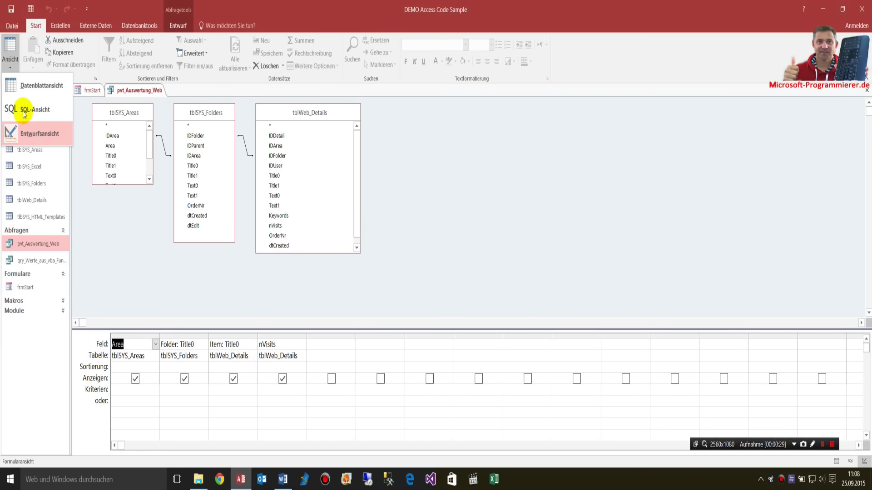
pyautogui.moveTo(40, 186)
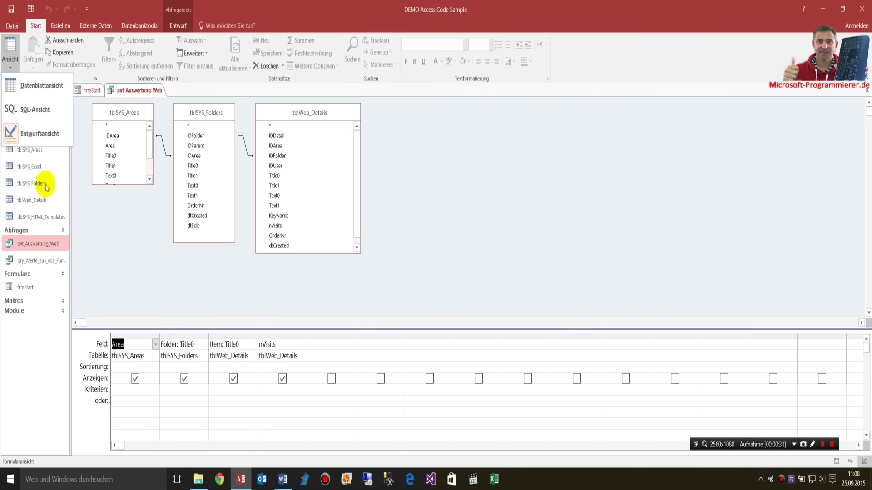
pyautogui.moveTo(132, 215)
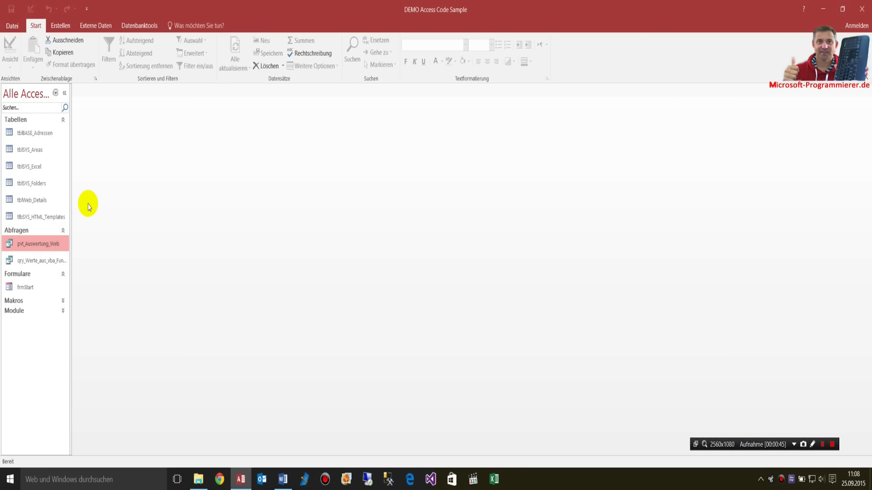
pyautogui.moveTo(41, 273)
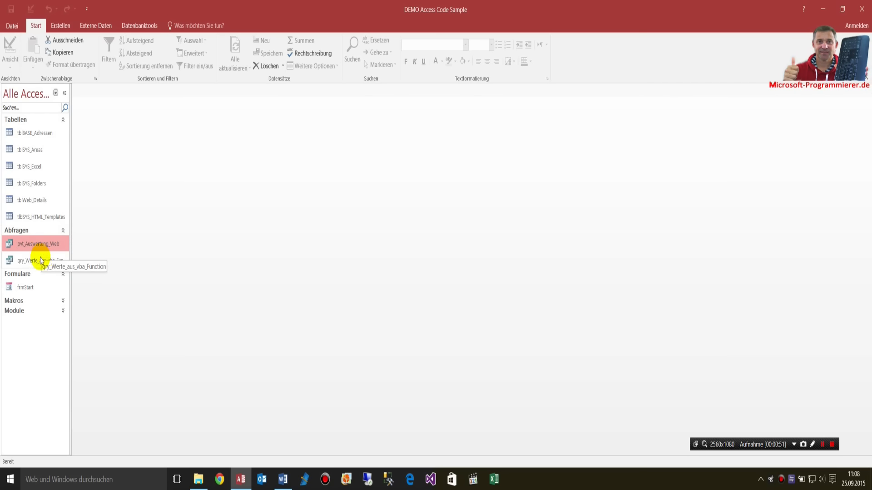
pyautogui.moveTo(31, 171)
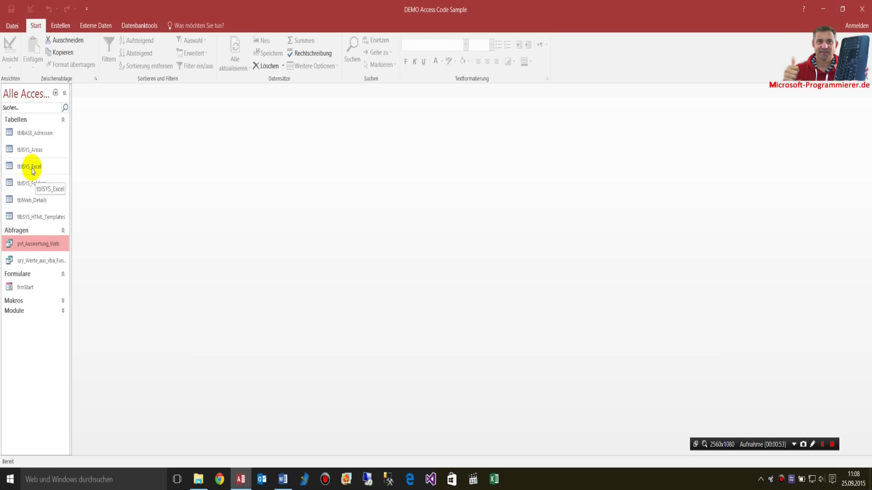
pyautogui.moveTo(27, 171)
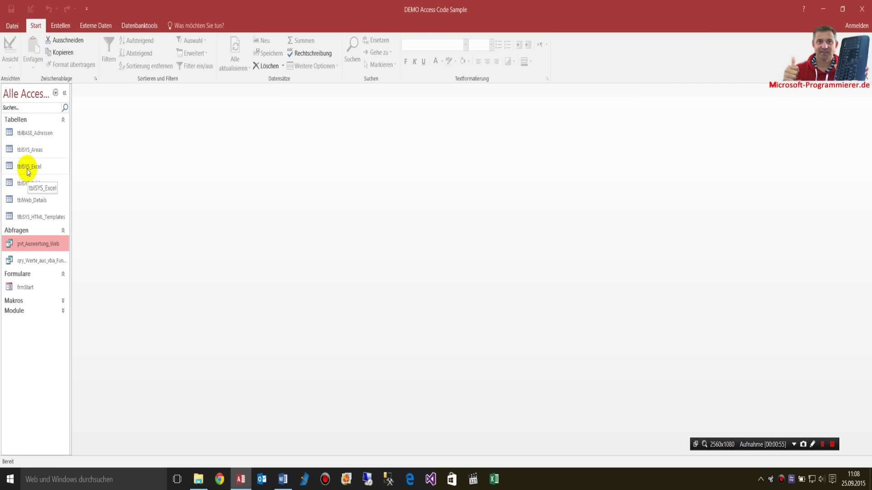
# Open tblSYS_Excel in design view, confirm objExcel is an OLE-Objekt field, then close it.
pyautogui.rightClick(26, 167)
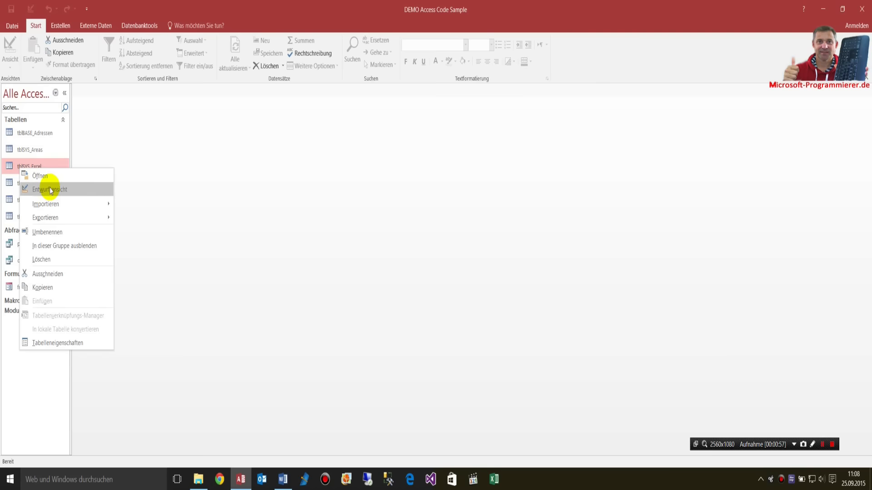
pyautogui.click(47, 189)
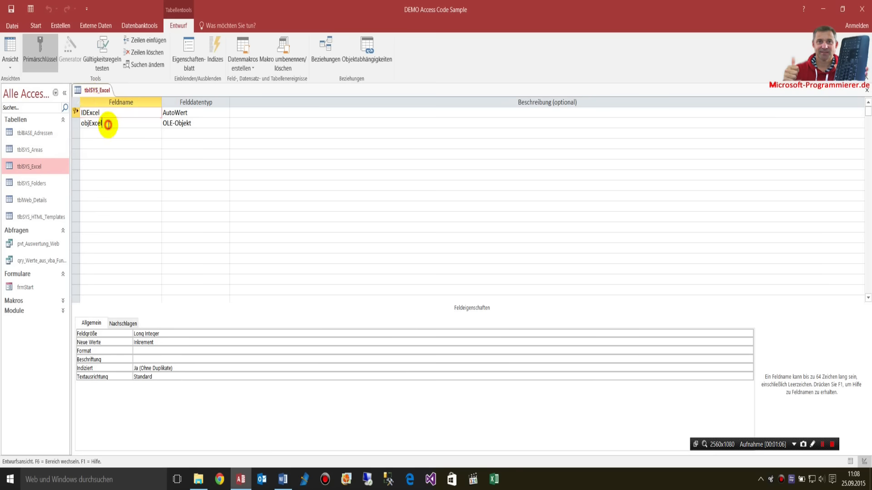
pyautogui.click(112, 113)
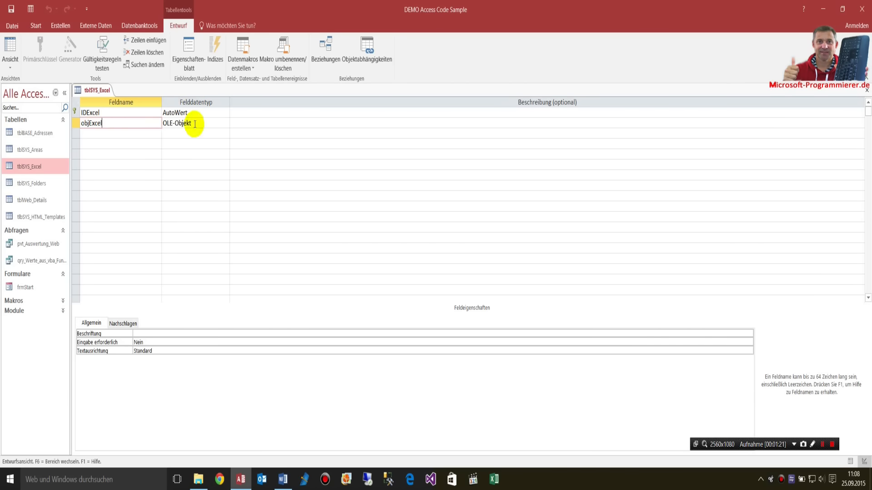
pyautogui.click(195, 123)
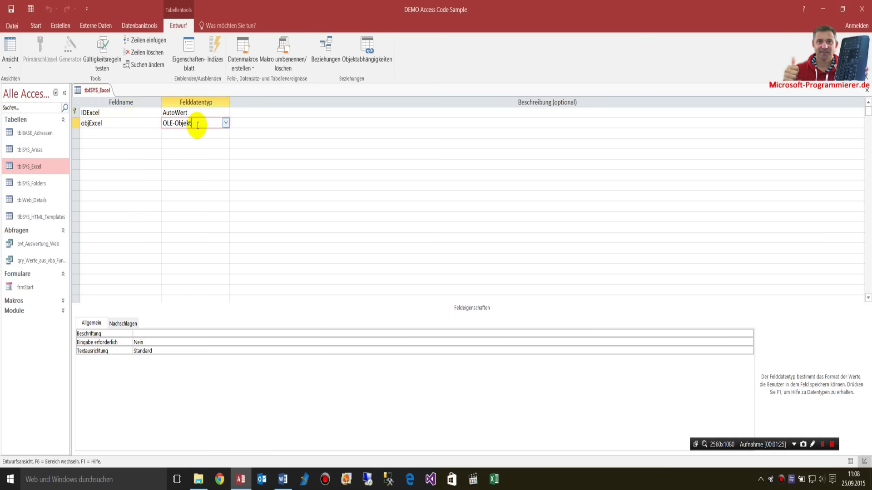
pyautogui.doubleClick(99, 123)
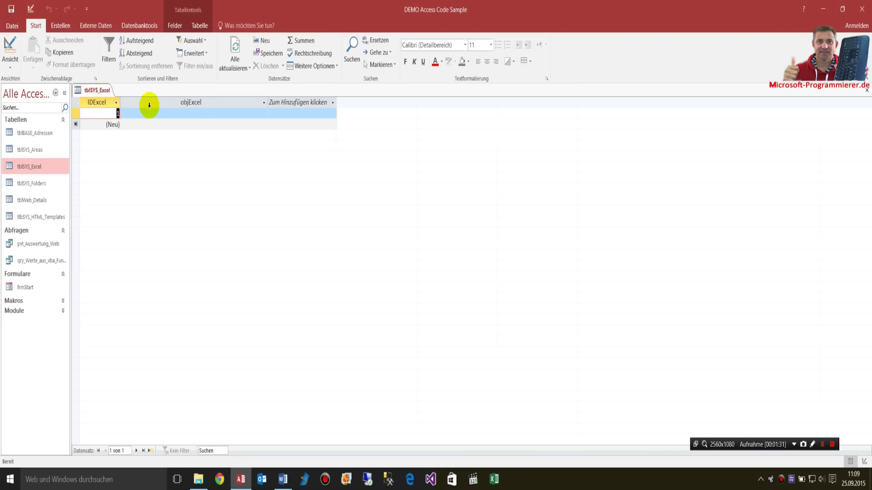
pyautogui.moveTo(868, 91)
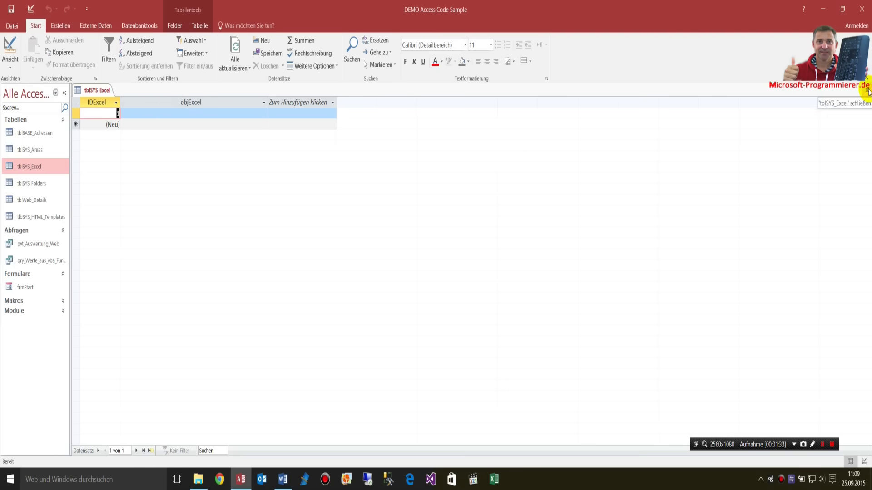
pyautogui.click(864, 90)
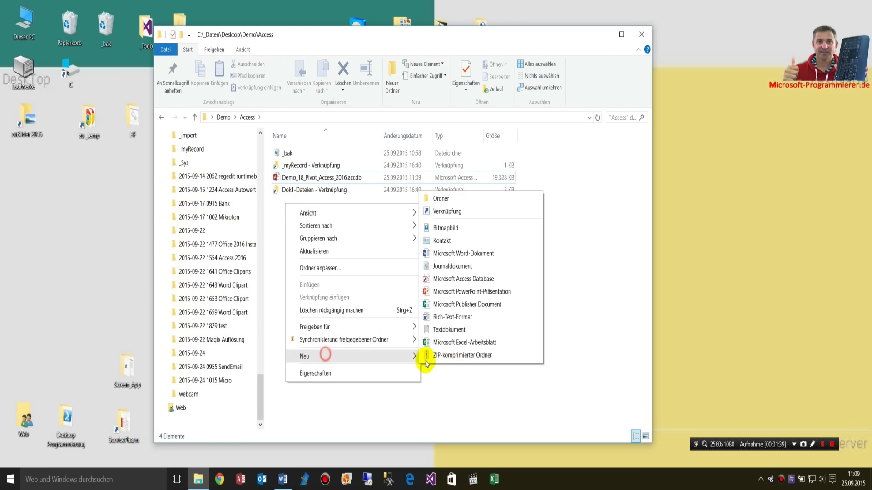
# Create a new Excel workbook named Demo_18_Pivot.xlsx and open it.
pyautogui.click(464, 342)
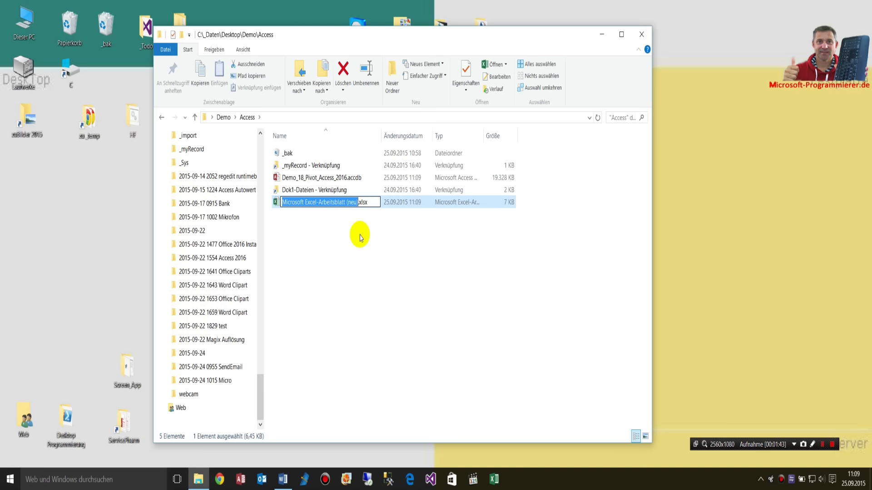
pyautogui.write('Demo_18_Pivot.xlsx')
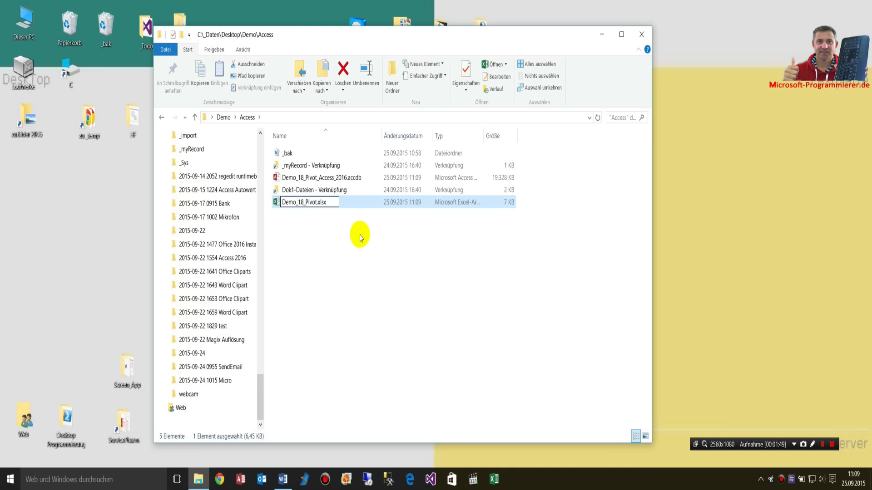
pyautogui.doubleClick(308, 201)
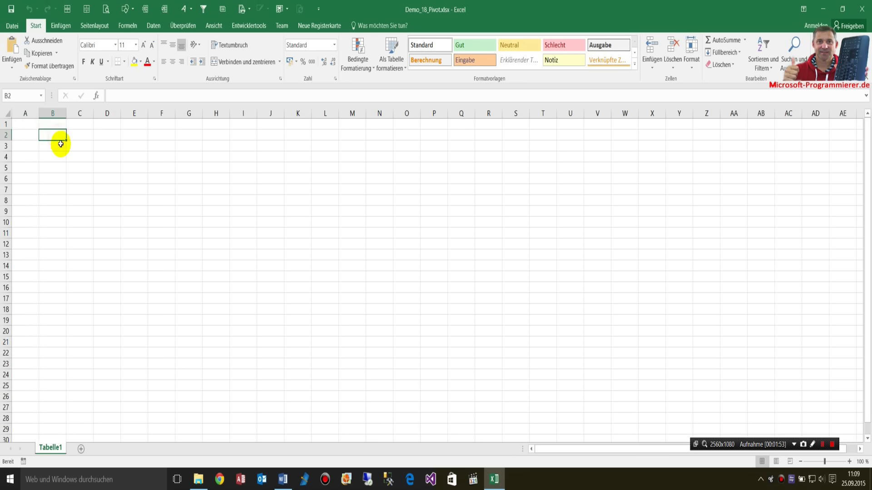
pyautogui.moveTo(55, 149)
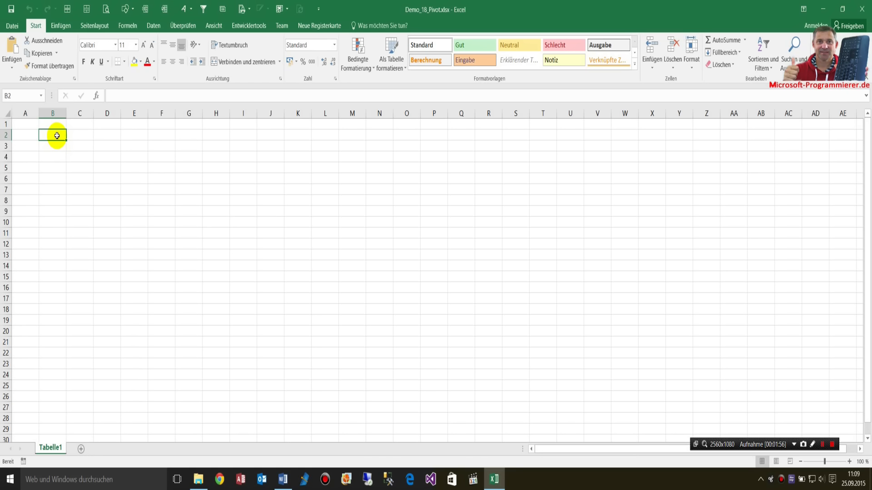
pyautogui.moveTo(231, 168)
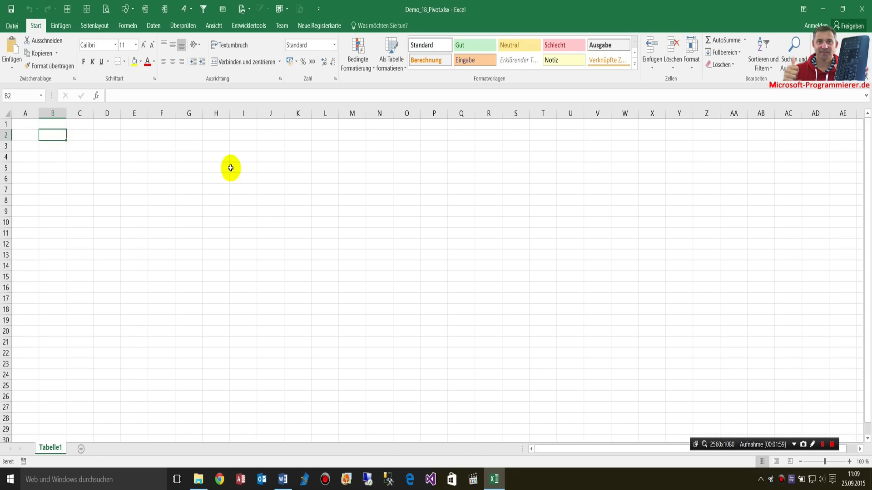
pyautogui.moveTo(69, 143)
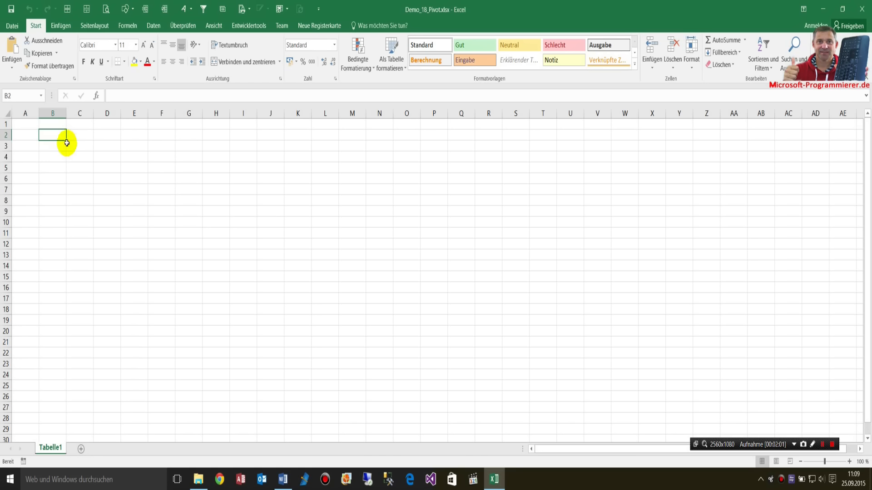
pyautogui.moveTo(181, 146)
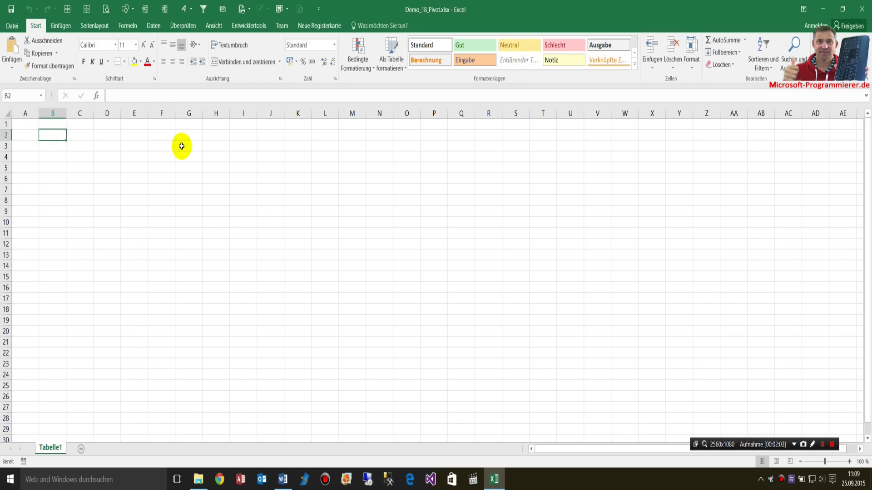
pyautogui.moveTo(143, 158)
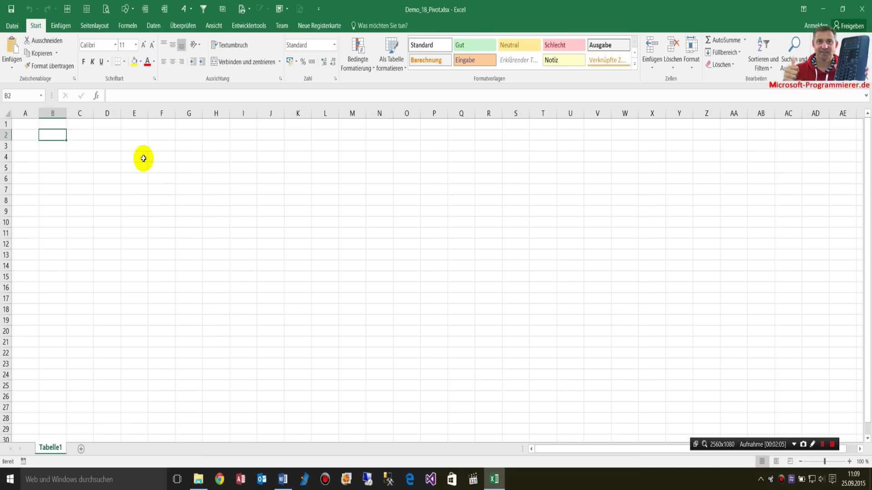
pyautogui.moveTo(102, 30)
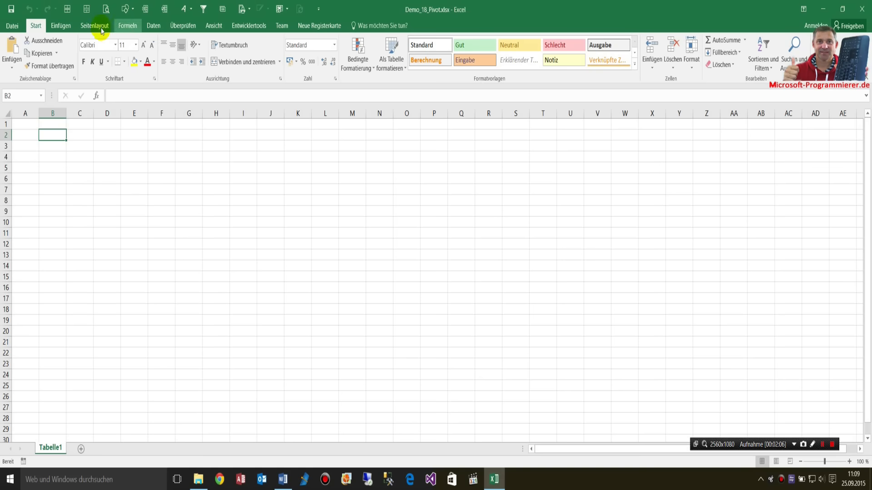
# Start a PivotTable using an external data source and choose a connection.
pyautogui.click(62, 26)
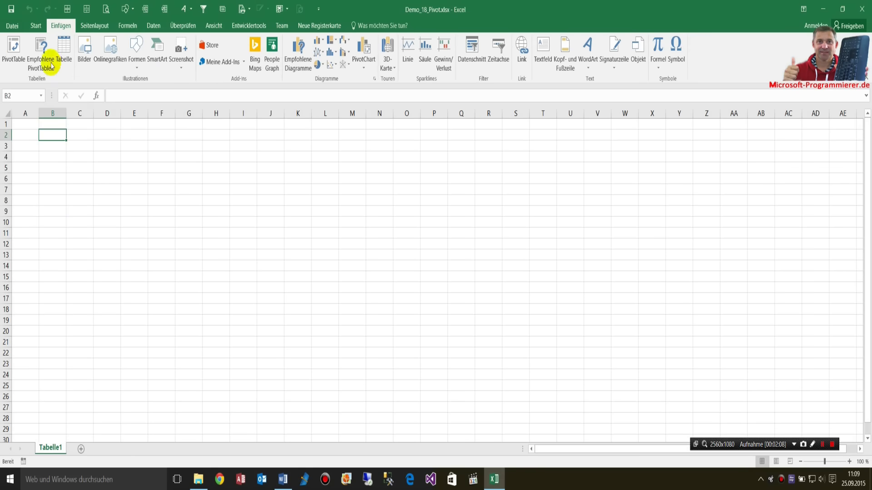
pyautogui.click(8, 49)
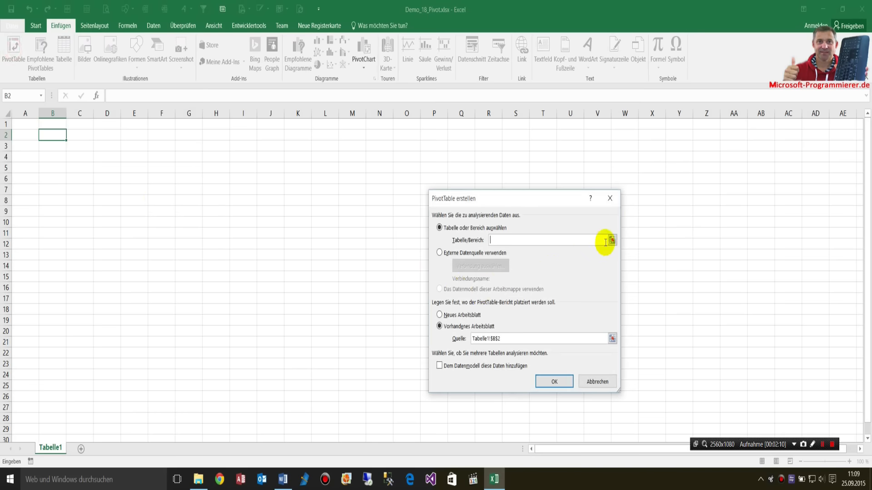
pyautogui.click(439, 253)
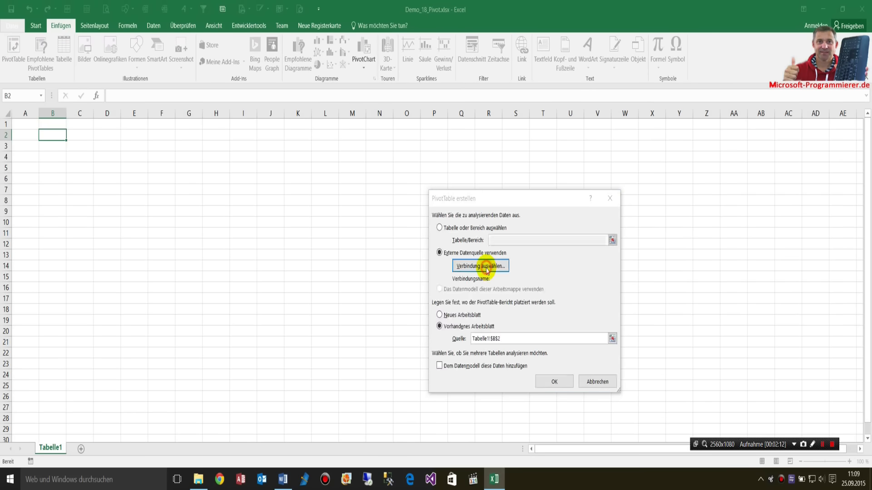
pyautogui.click(480, 266)
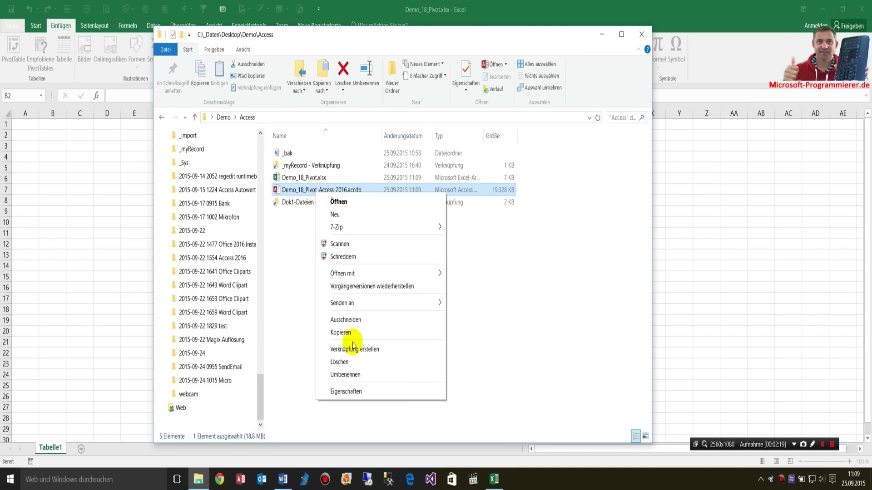
pyautogui.moveTo(355, 392)
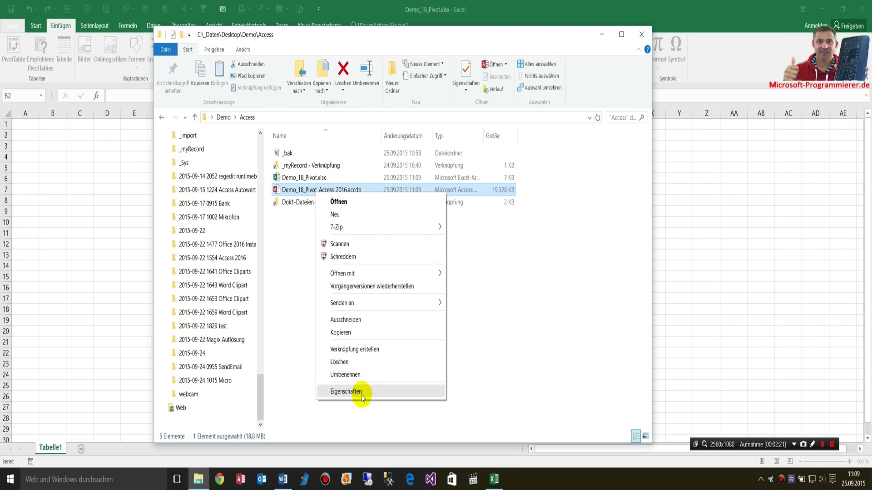
# Show the .accdb file's Security properties to get its full Objektname path.
pyautogui.click(350, 391)
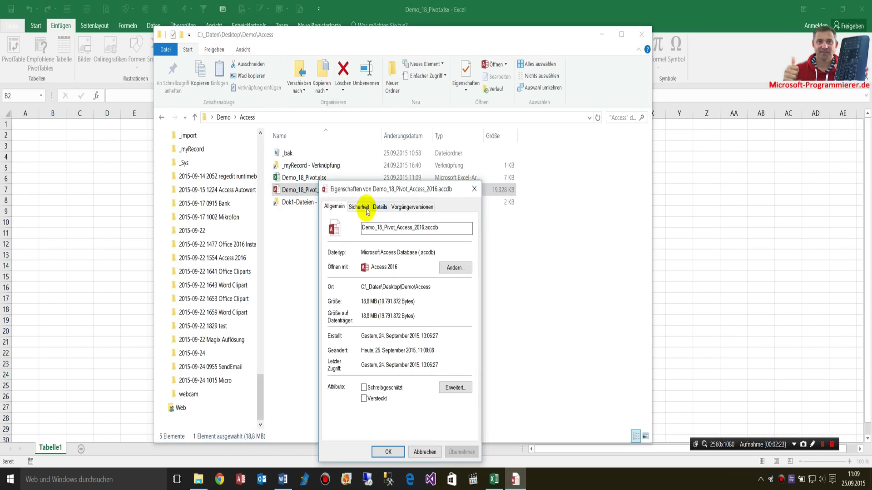
pyautogui.click(358, 207)
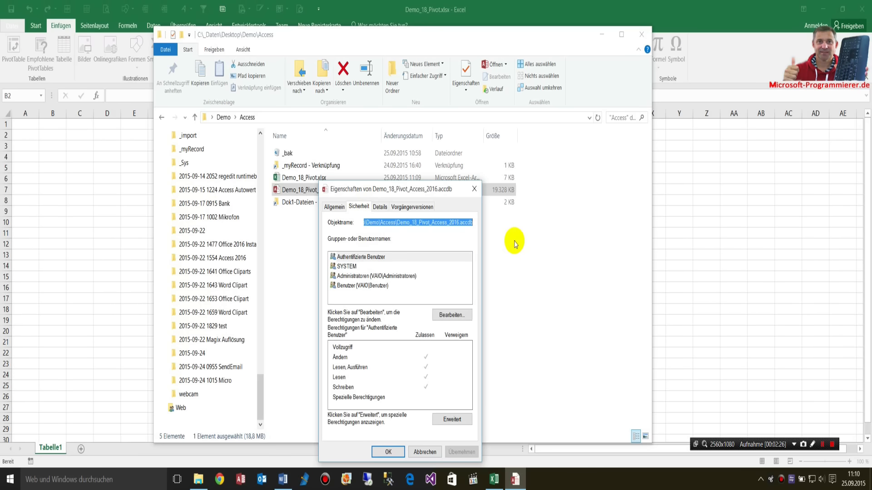
pyautogui.click(388, 451)
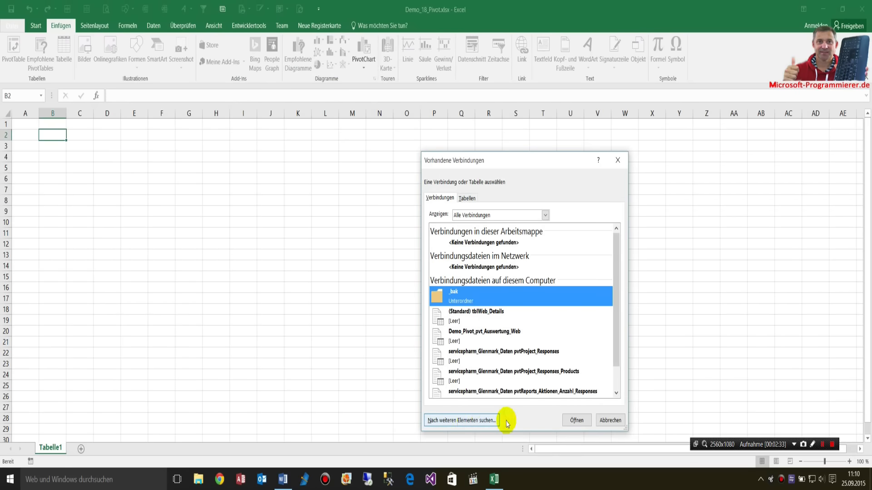
pyautogui.moveTo(486, 413)
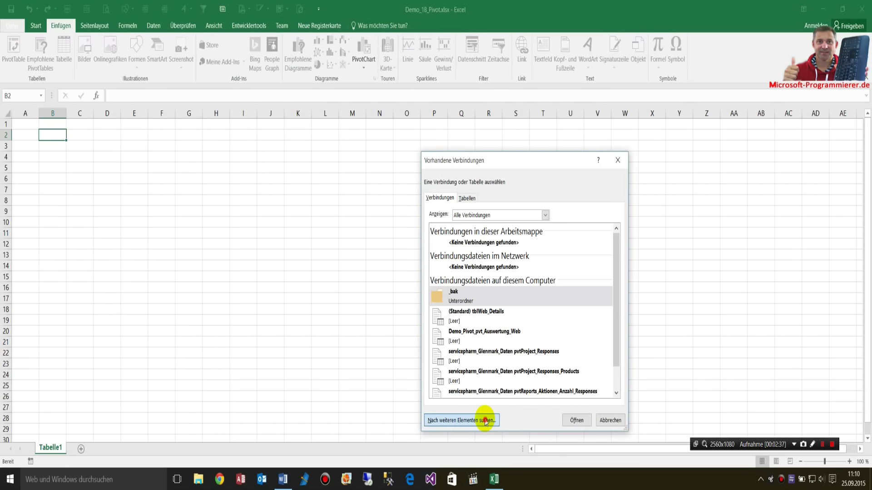
# Start a new advanced data source with the Microsoft Office 16.0 Access Database Engine provider.
pyautogui.click(461, 420)
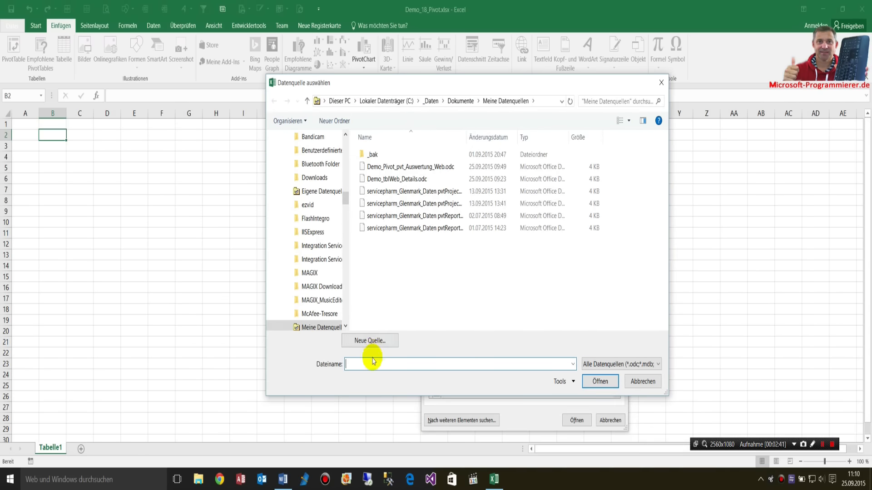
pyautogui.click(370, 340)
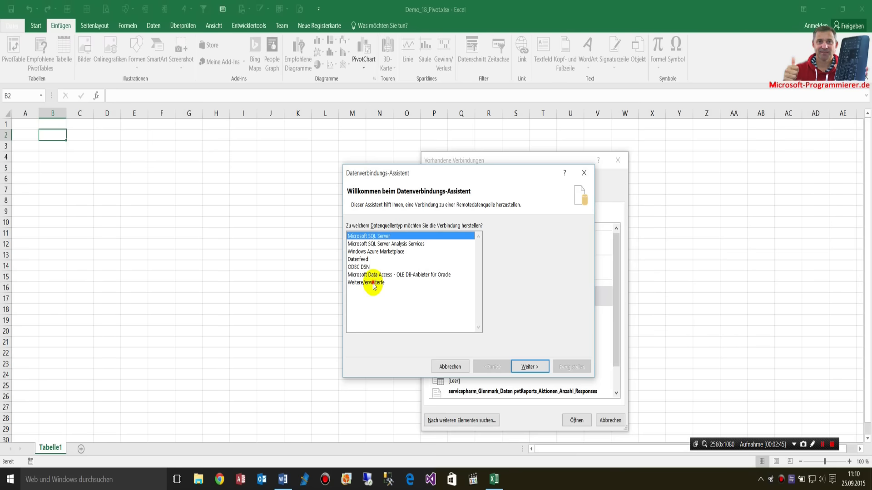
pyautogui.click(449, 367)
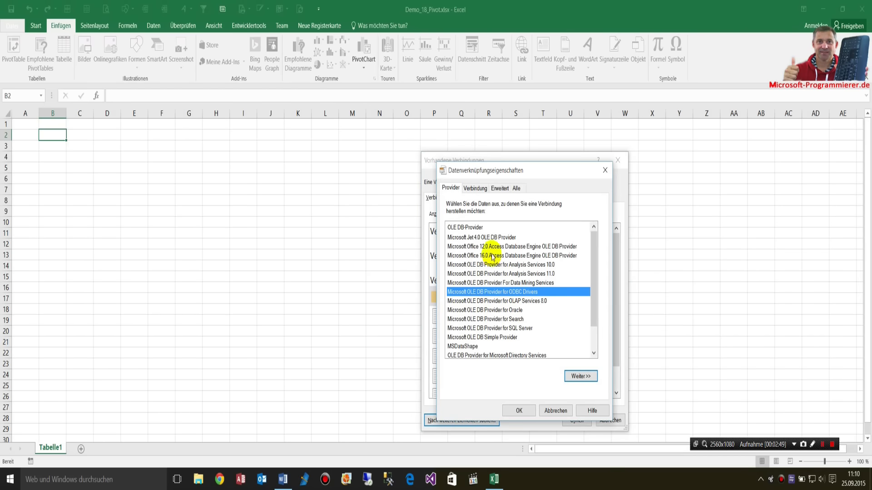
pyautogui.click(493, 256)
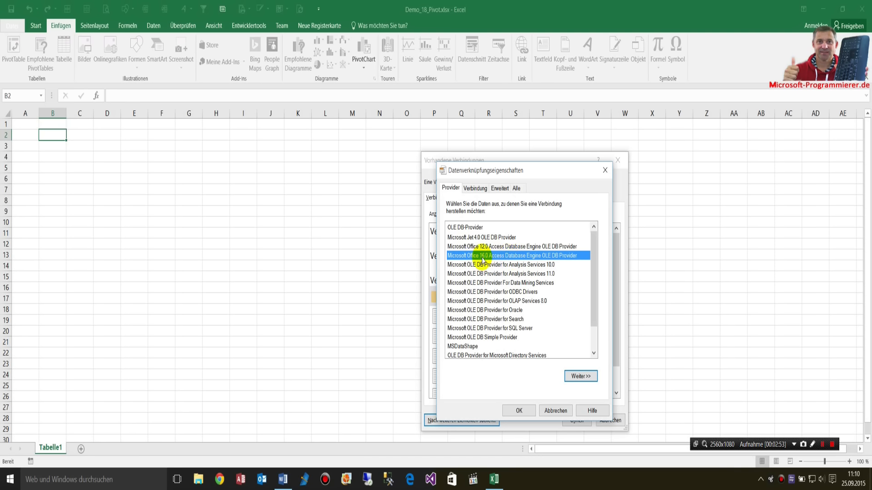
pyautogui.moveTo(494, 256)
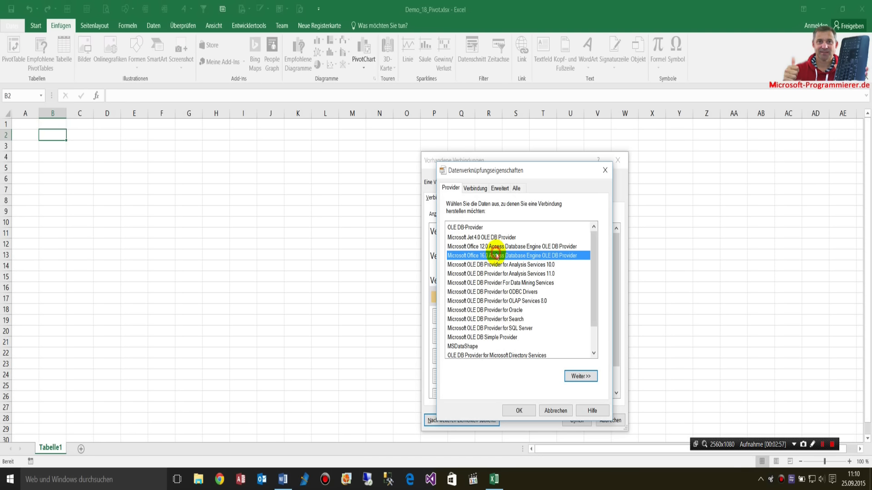
pyautogui.click(504, 246)
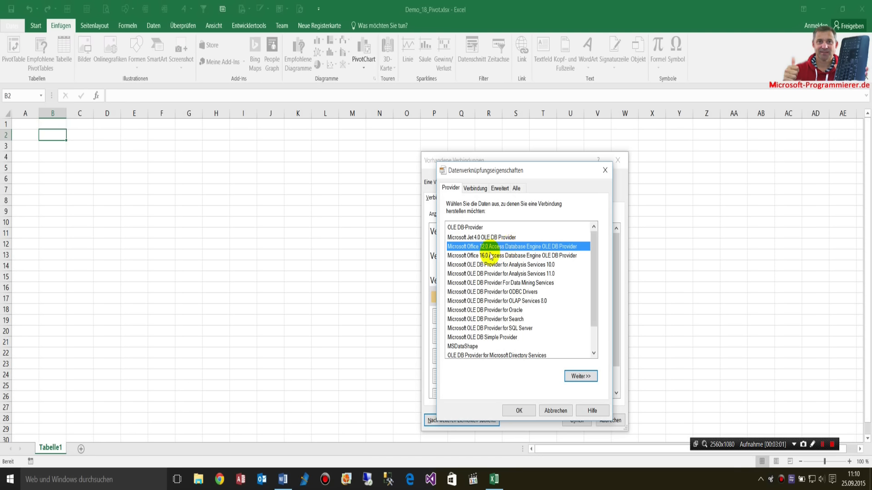
pyautogui.moveTo(495, 268)
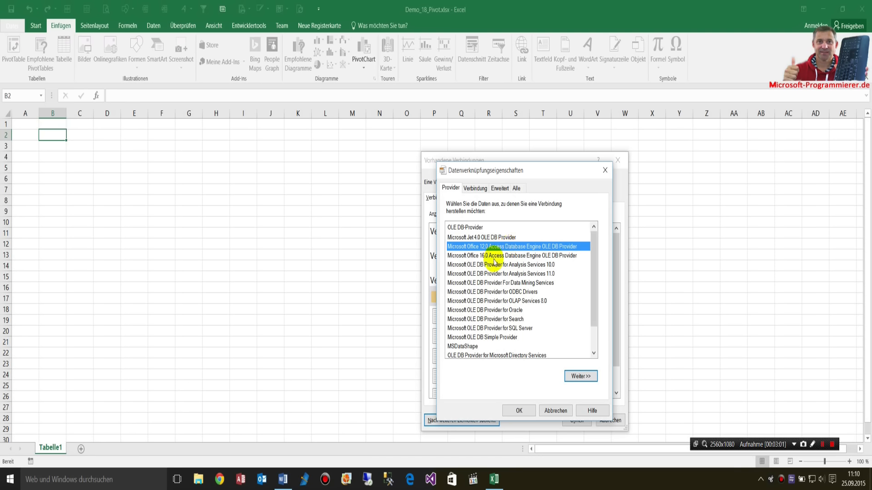
pyautogui.click(515, 256)
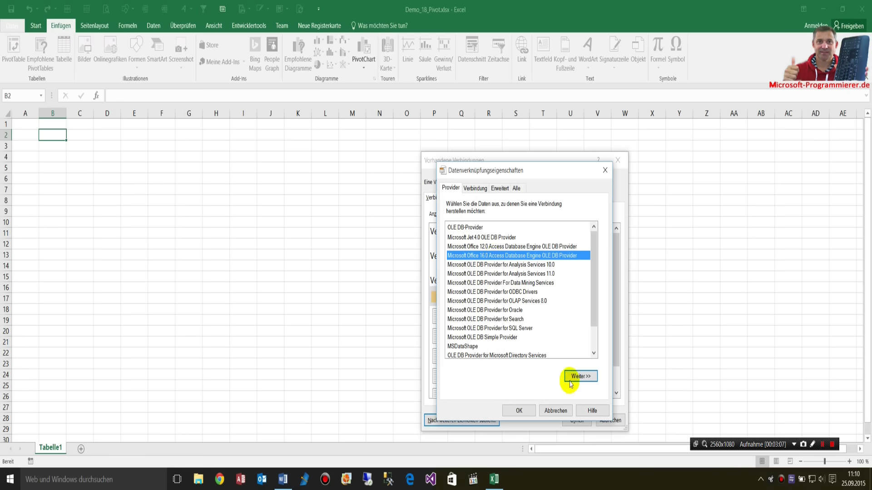
# Enter the Demo_18_Pivot_Access_2016.accdb path, allow password saving, and confirm the data link.
pyautogui.click(578, 375)
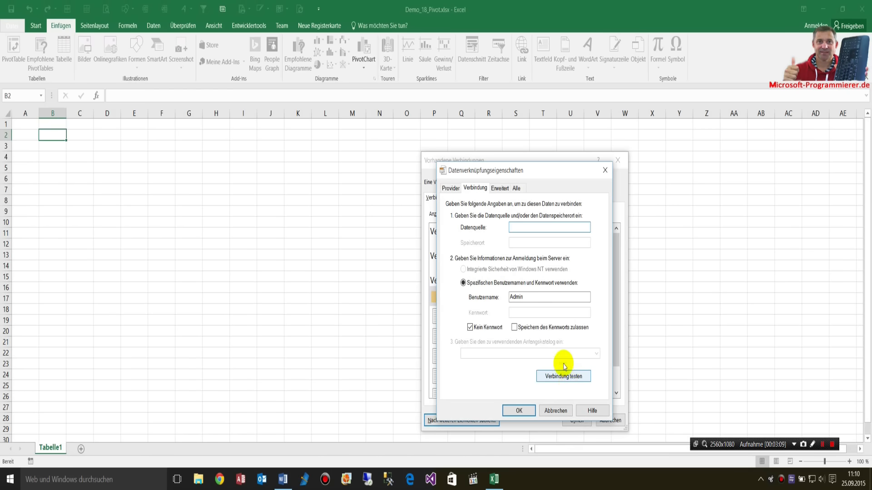
pyautogui.write('s\\Demo_18_Pivot_Access_2016.accdb')
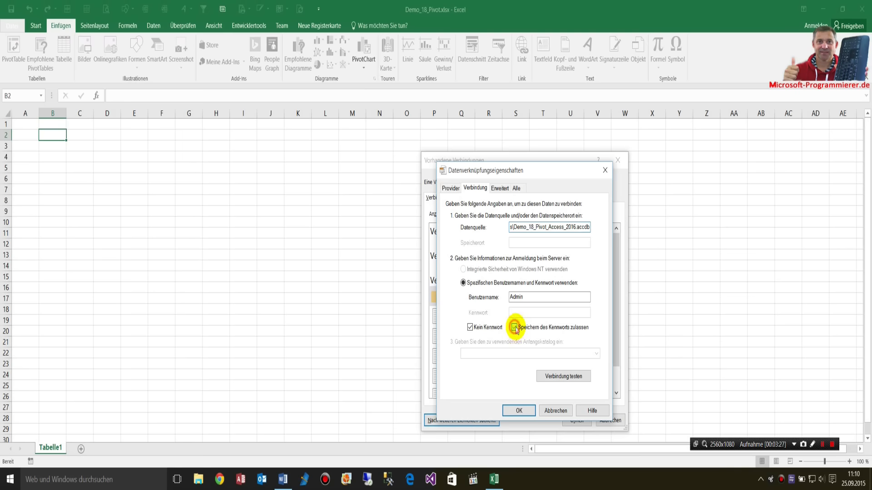
pyautogui.click(514, 327)
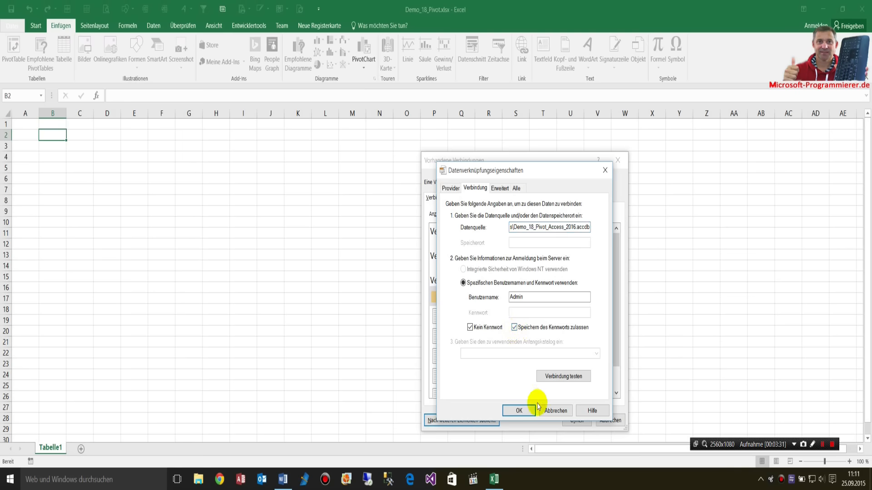
pyautogui.click(518, 411)
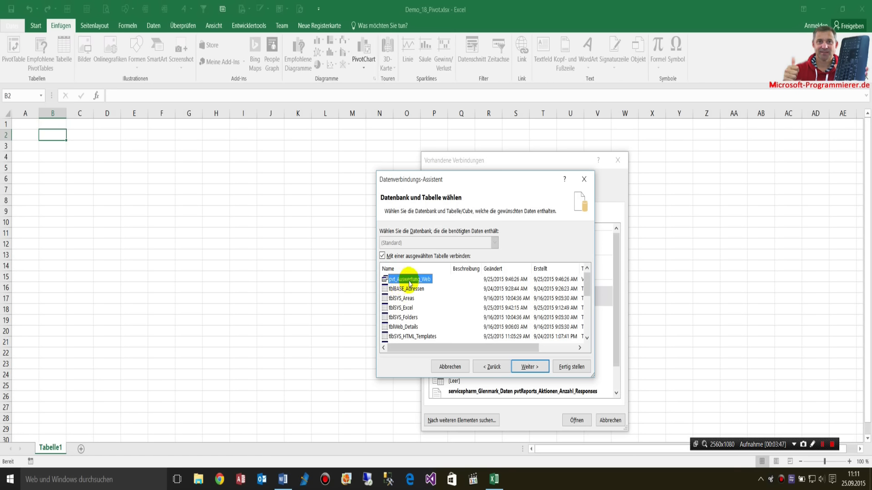
# Select pvt_Auswertung_Web, store the password, and save the connection Demo_18_pvt_Auswertung_Web.
pyautogui.click(530, 366)
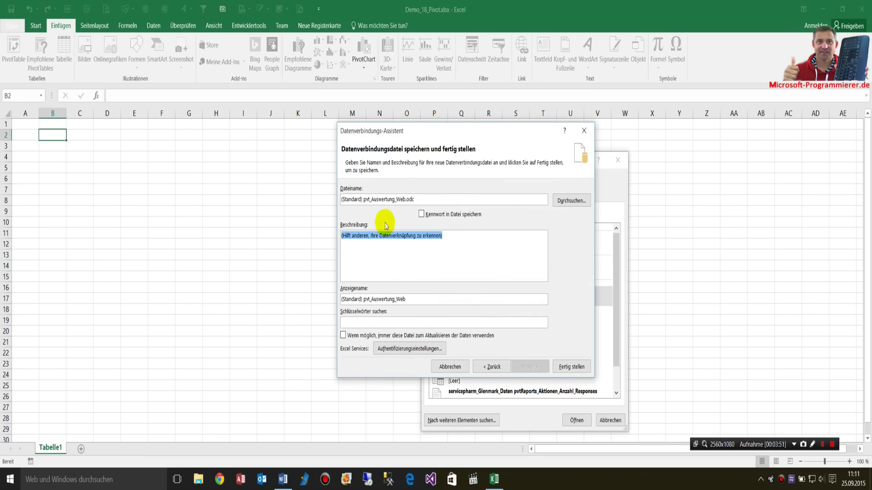
pyautogui.click(421, 214)
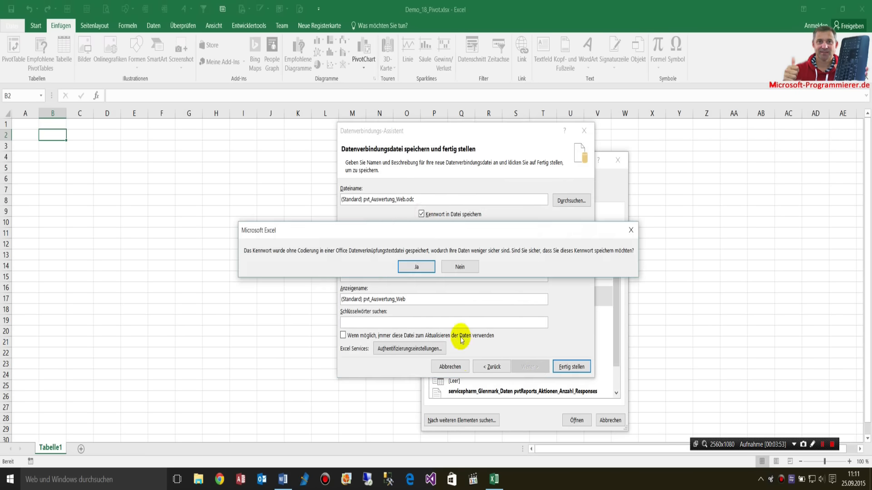
pyautogui.click(415, 266)
pyautogui.write('D')
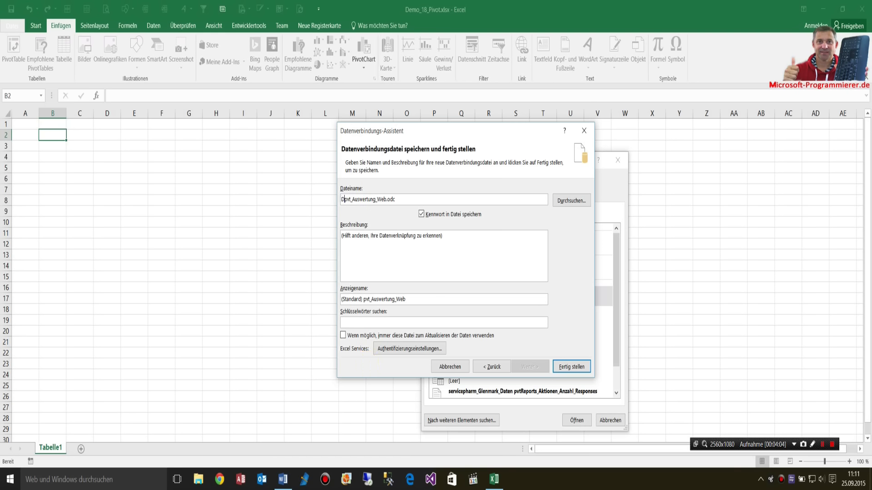
pyautogui.write('emo_18_')
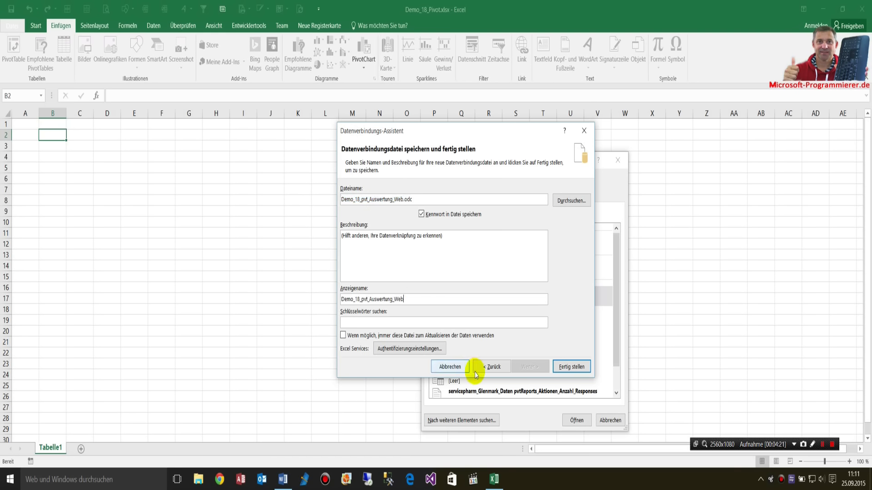
pyautogui.moveTo(491, 331)
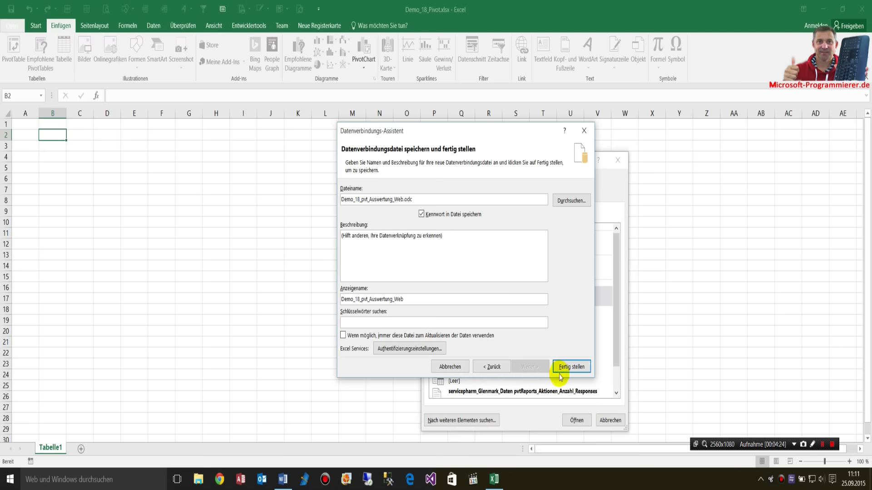
pyautogui.click(576, 367)
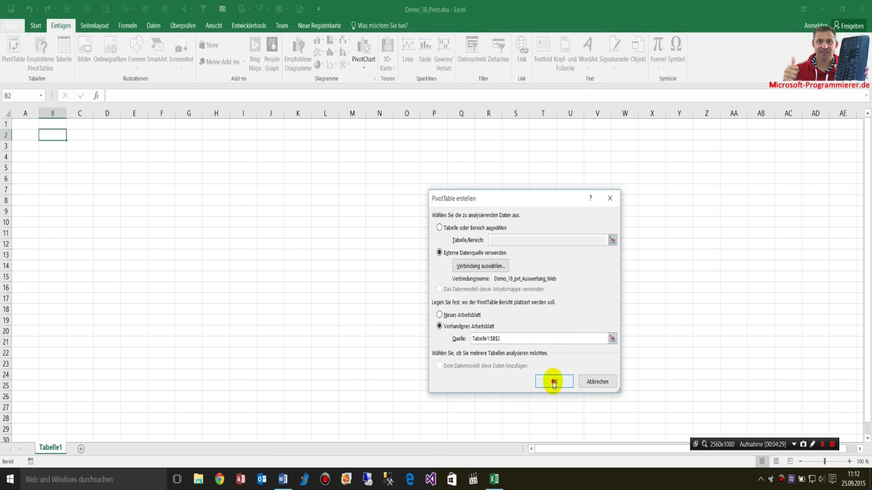
# Create the PivotTable with Area in rows and summed nVisits, and hide gridlines.
pyautogui.click(553, 382)
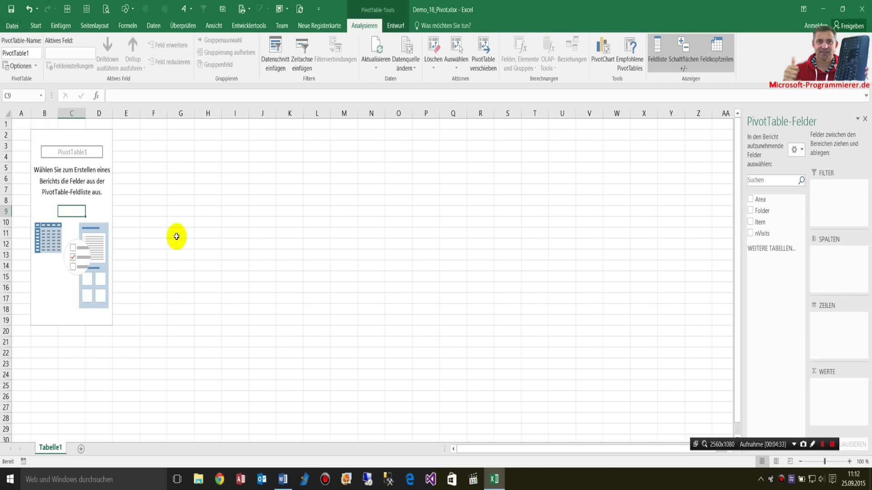
pyautogui.moveTo(743, 210)
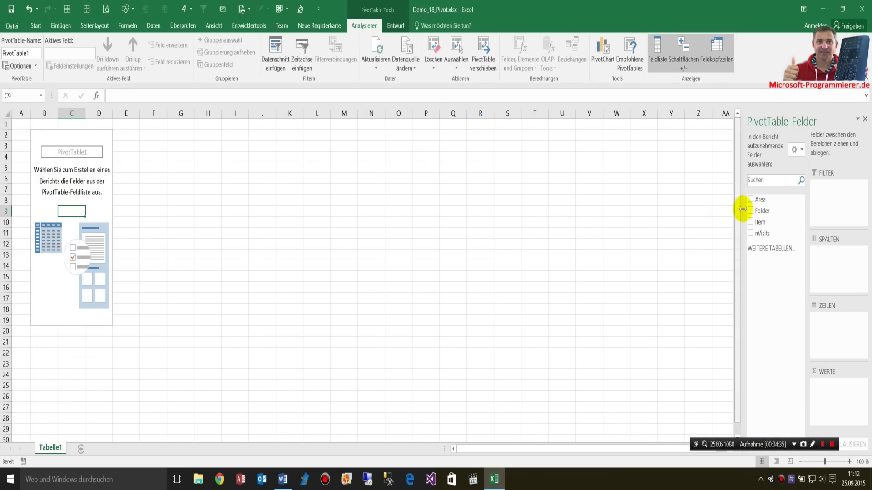
pyautogui.moveTo(761, 199)
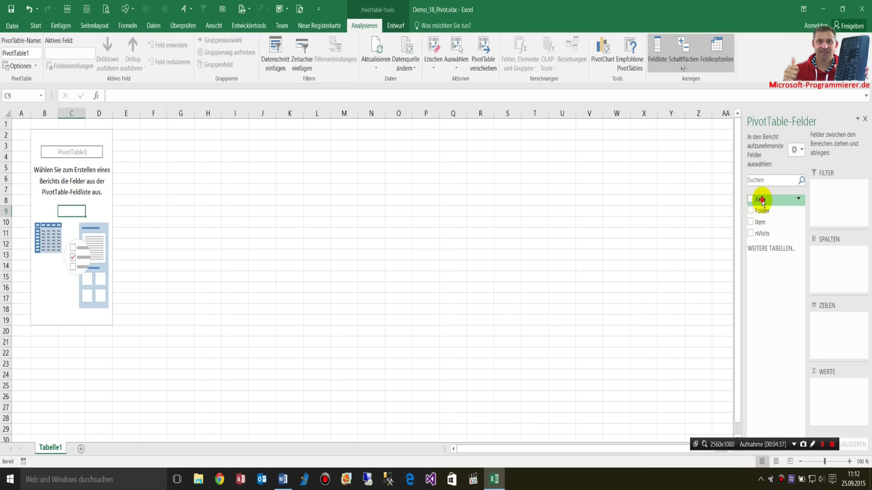
pyautogui.moveTo(761, 199); pyautogui.dragTo(829, 265)
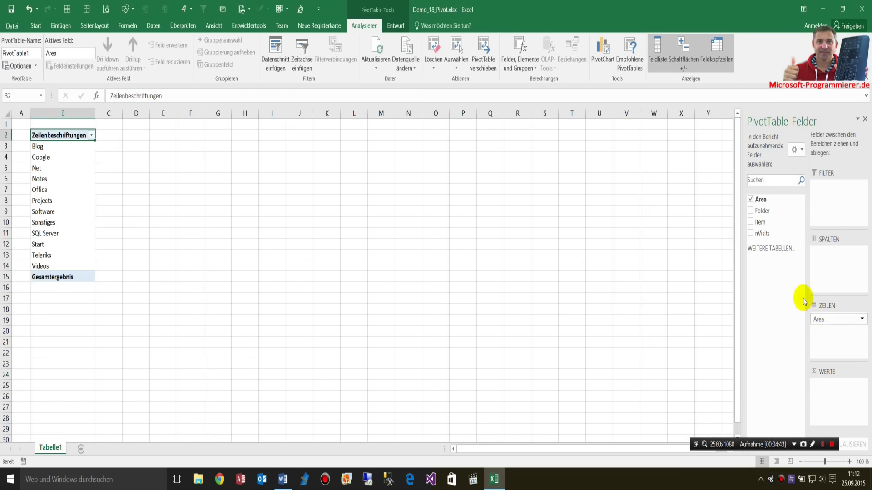
pyautogui.moveTo(830, 328)
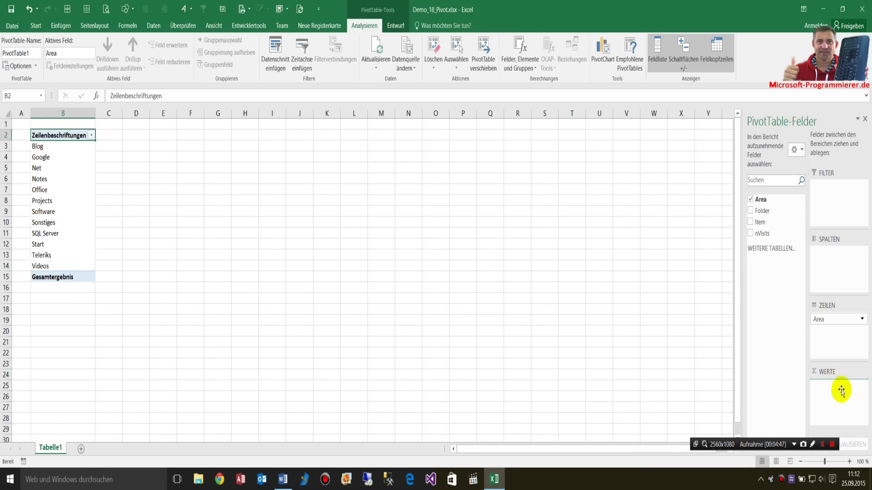
pyautogui.click(750, 233)
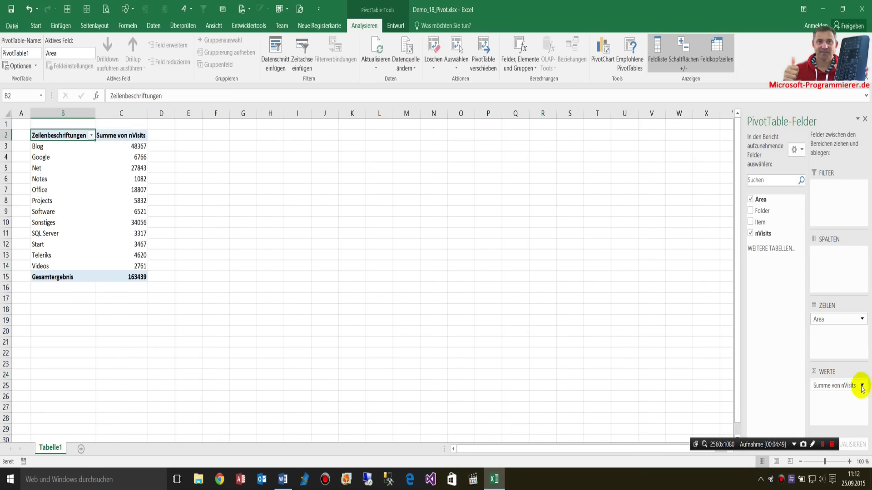
pyautogui.click(120, 179)
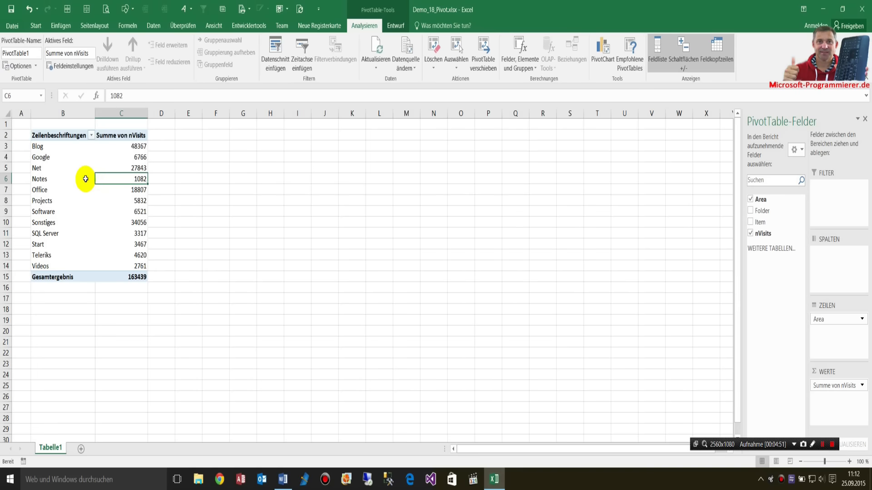
pyautogui.click(62, 168)
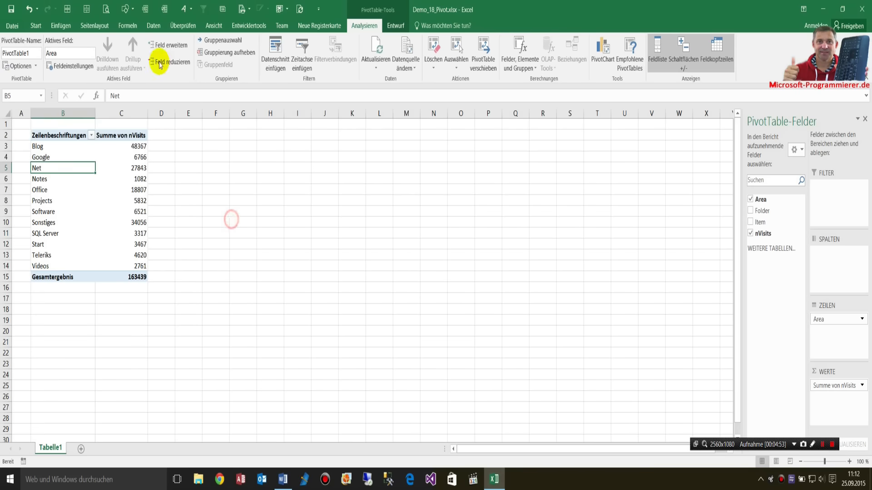
pyautogui.click(210, 25)
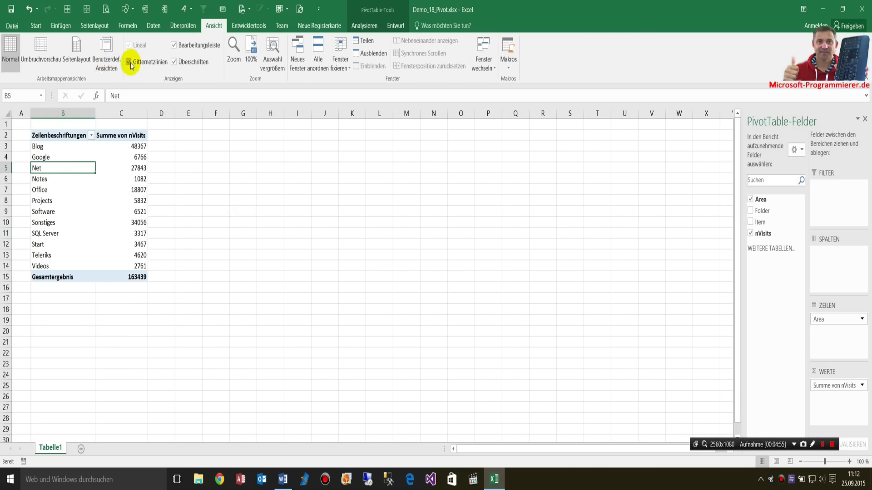
# In PivotTable Options, turn off autofit column widths and enable the classic layout.
pyautogui.rightClick(121, 178)
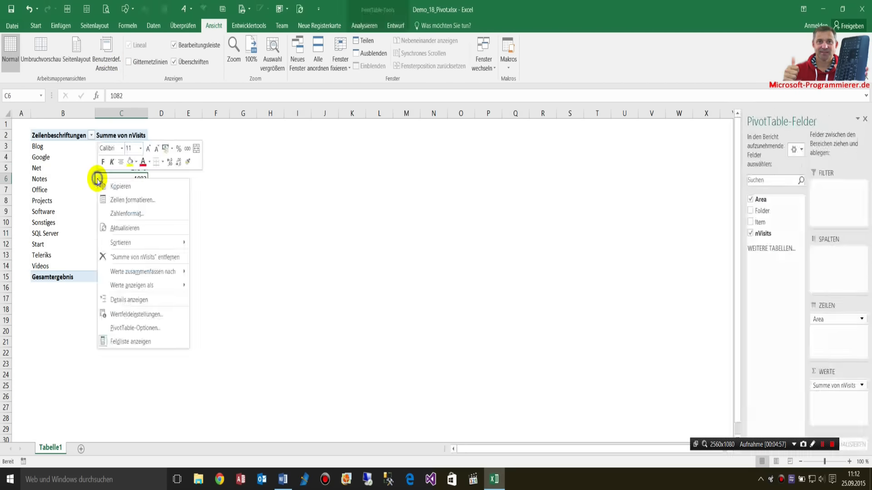
pyautogui.moveTo(142, 328)
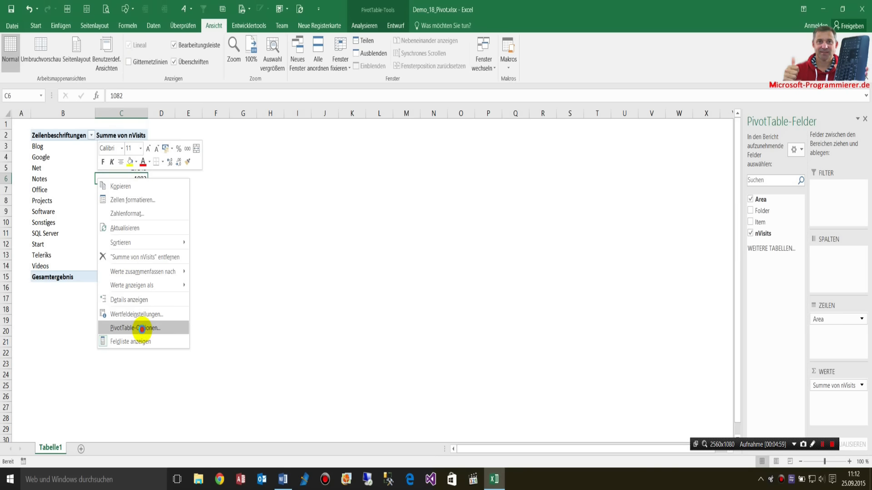
pyautogui.click(141, 327)
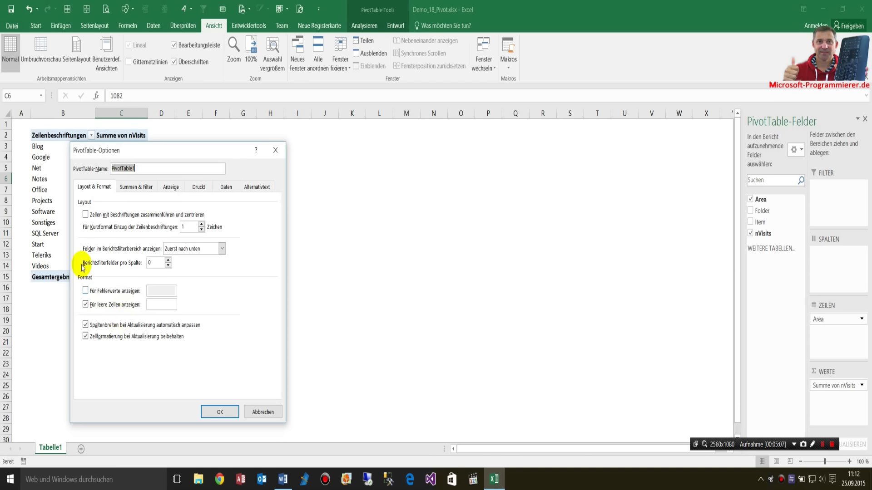
pyautogui.click(85, 325)
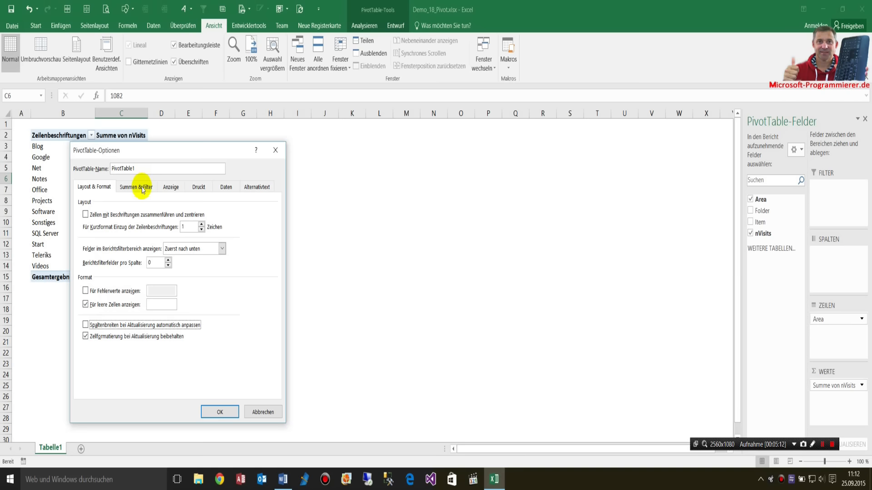
pyautogui.click(170, 186)
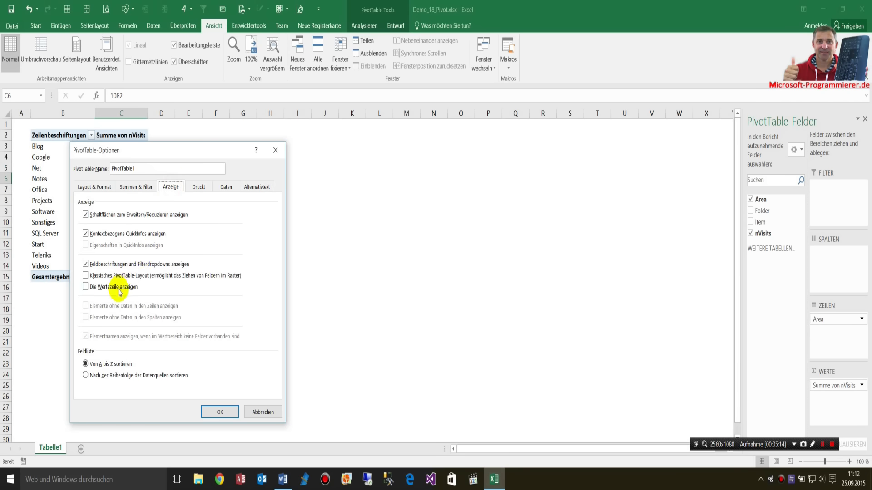
pyautogui.click(85, 276)
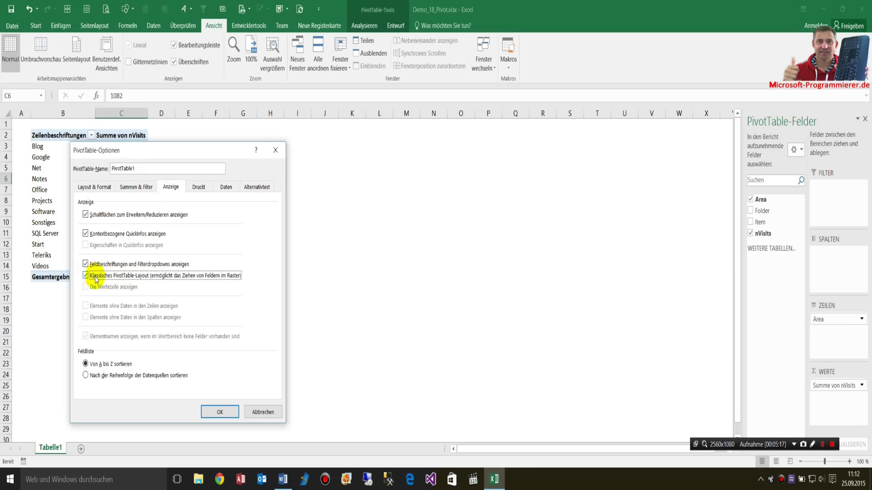
pyautogui.moveTo(125, 281)
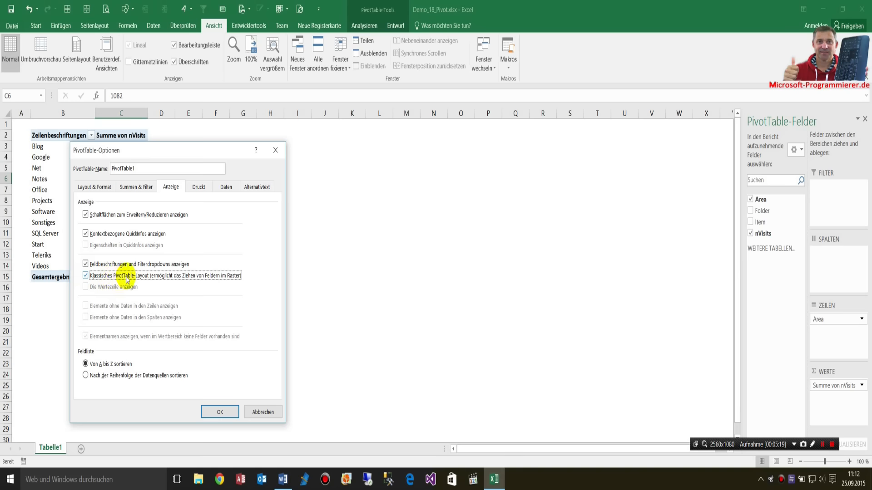
pyautogui.click(219, 412)
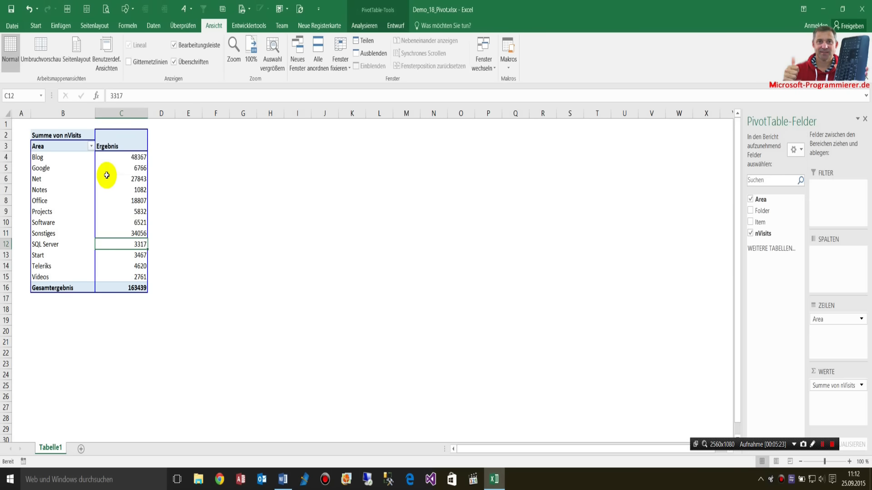
# Switch between the PivotTable Design and Analyze ribbon tools.
pyautogui.rightClick(107, 176)
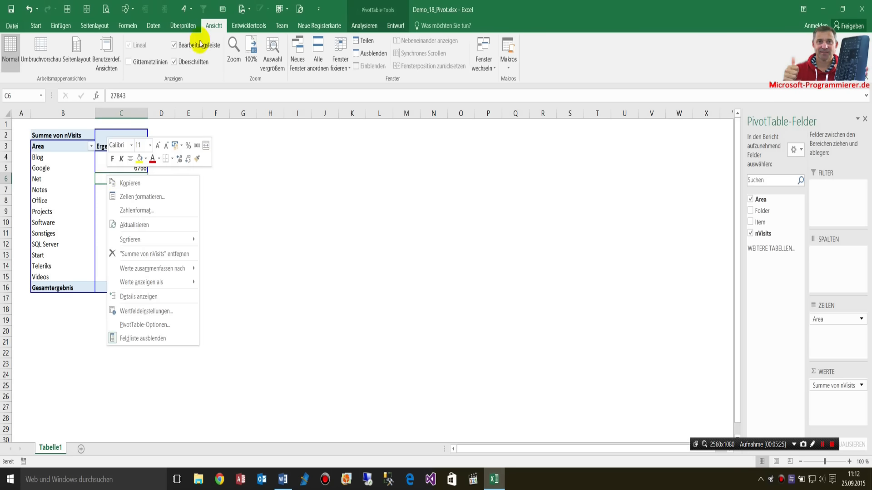
pyautogui.click(395, 26)
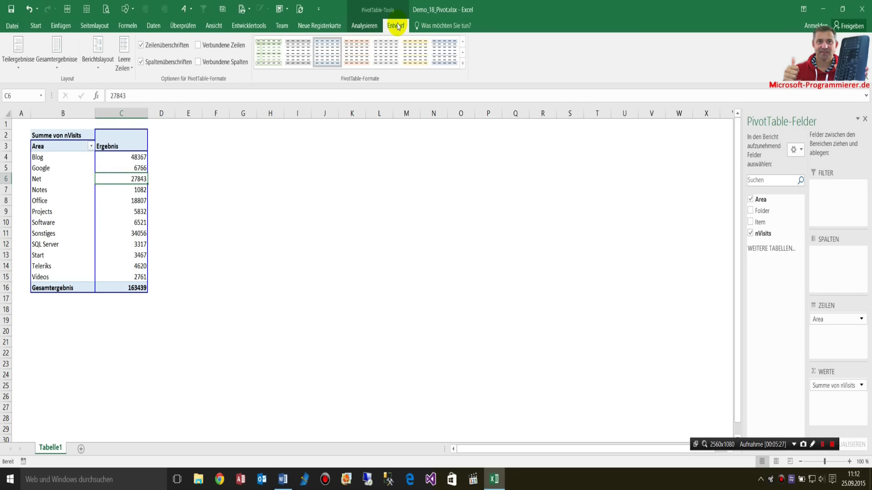
pyautogui.click(366, 26)
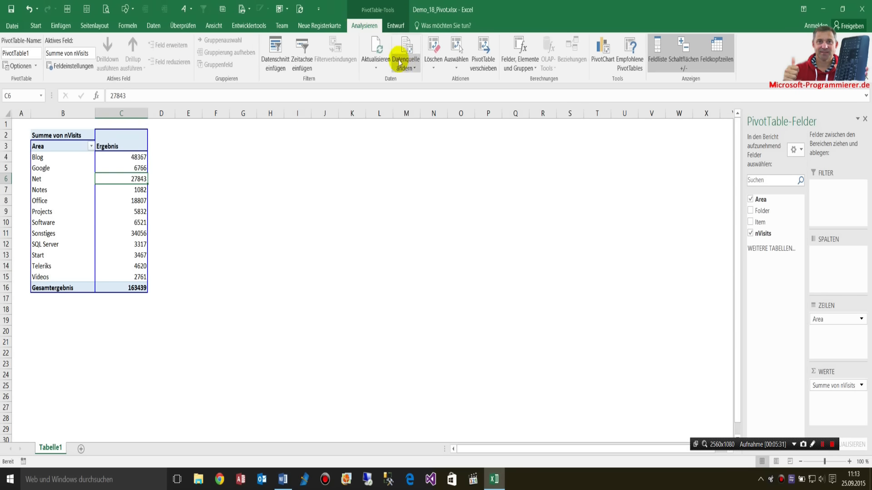
pyautogui.moveTo(601, 48)
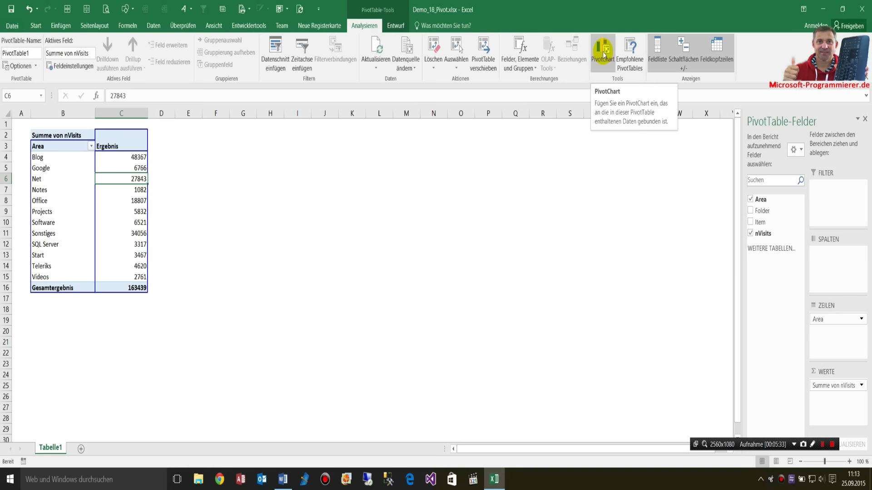
# Insert a column PivotChart beside the PivotTable, then show the PivotTable Design options.
pyautogui.click(606, 47)
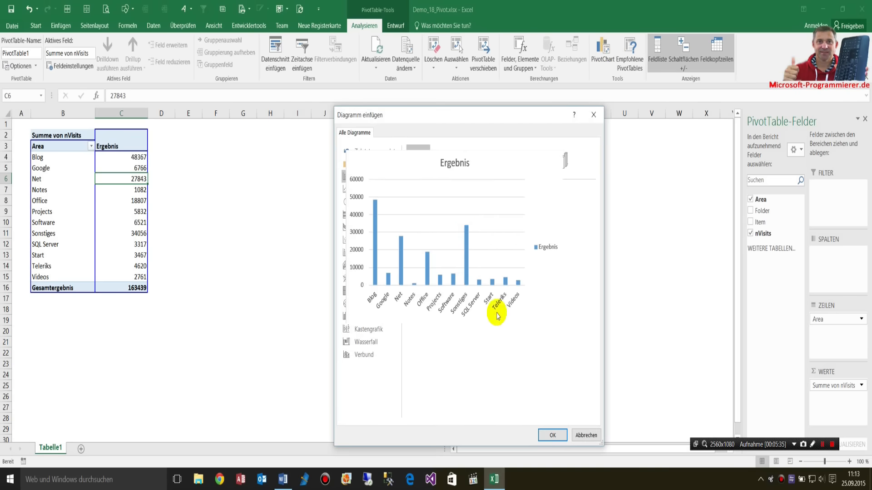
pyautogui.click(552, 435)
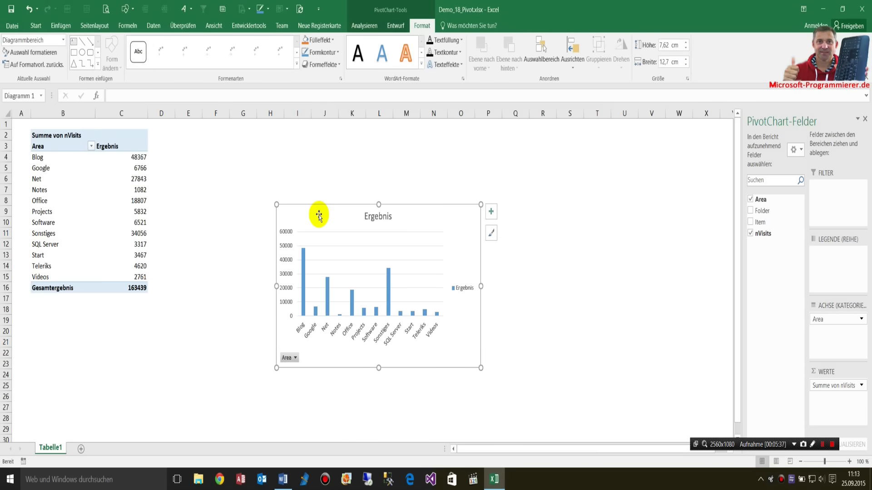
pyautogui.moveTo(479, 367); pyautogui.dragTo(351, 295)
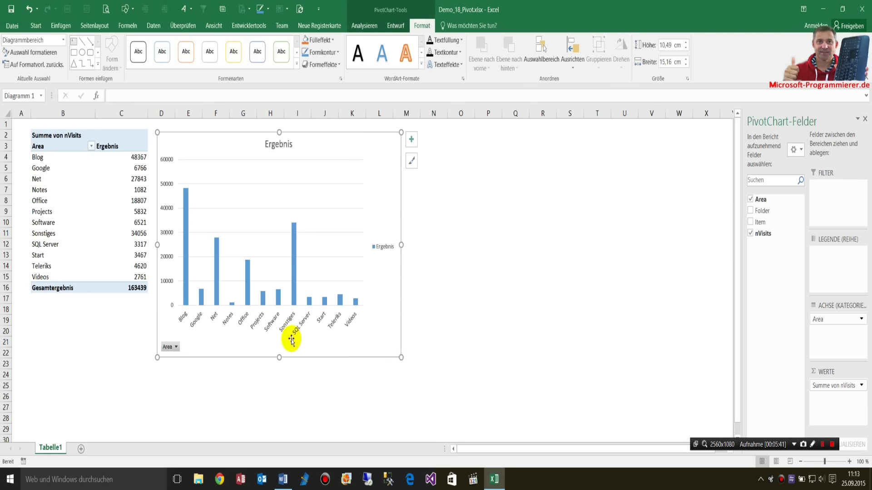
pyautogui.click(62, 320)
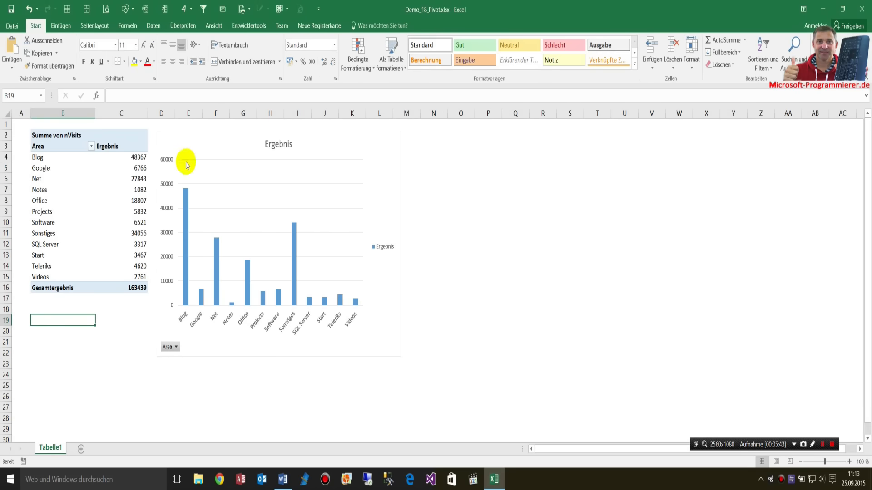
pyautogui.click(62, 136)
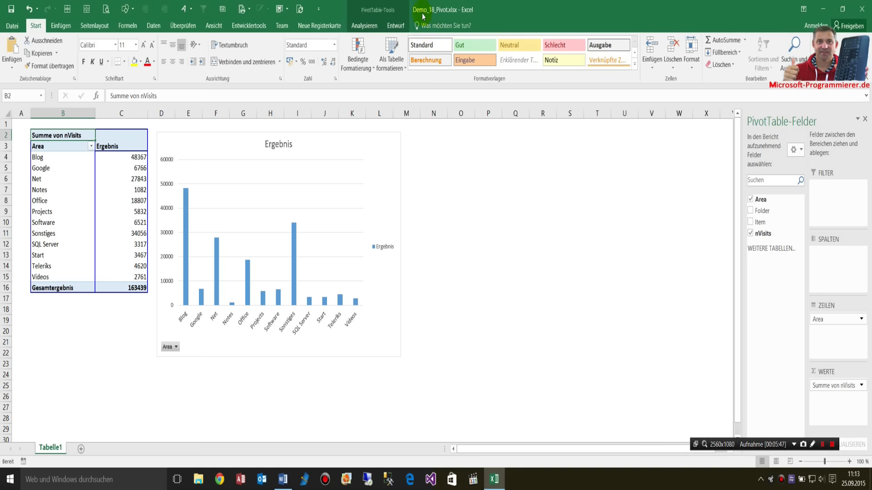
pyautogui.click(393, 26)
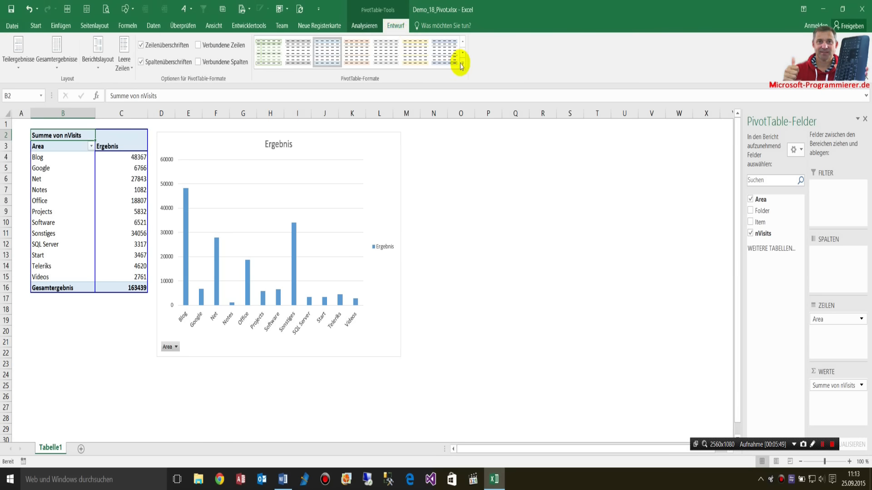
# Apply a blue PivotTable style and a chart style with value labels and shadows.
pyautogui.click(461, 61)
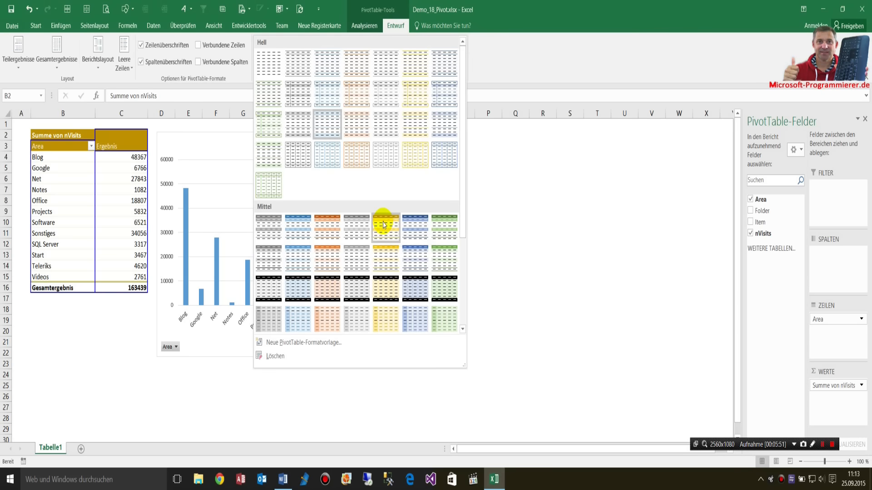
pyautogui.moveTo(385, 299)
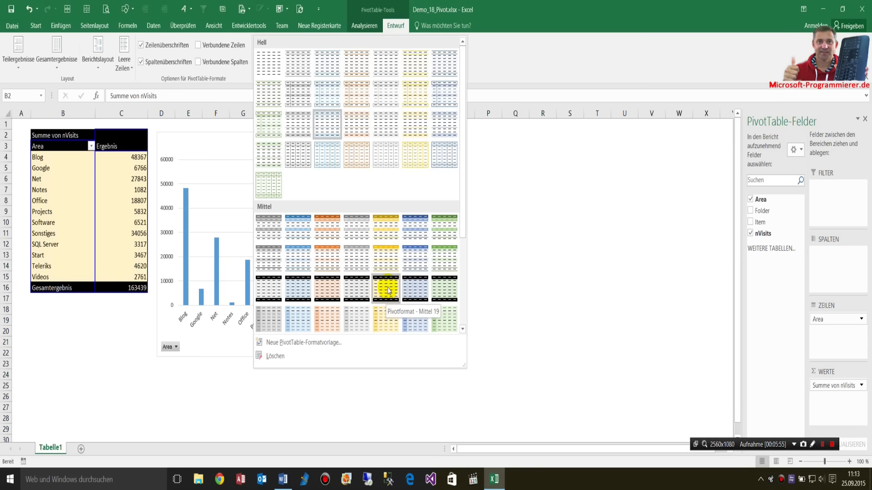
pyautogui.click(386, 281)
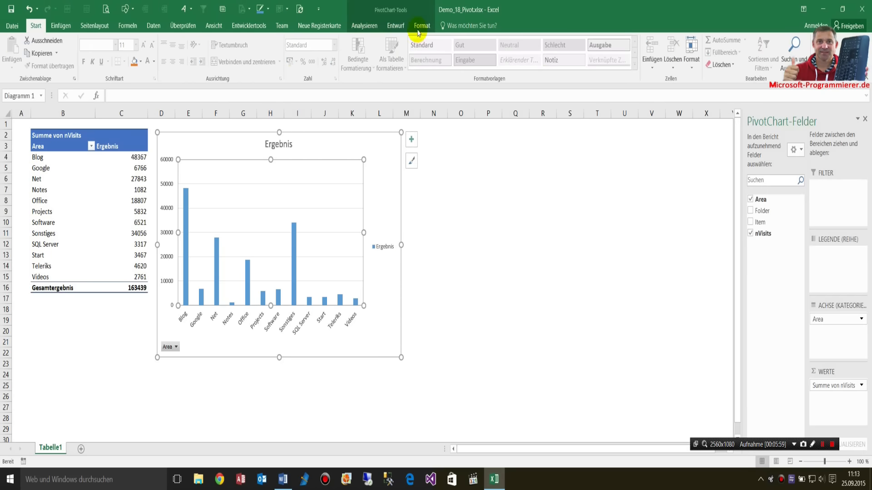
pyautogui.click(399, 25)
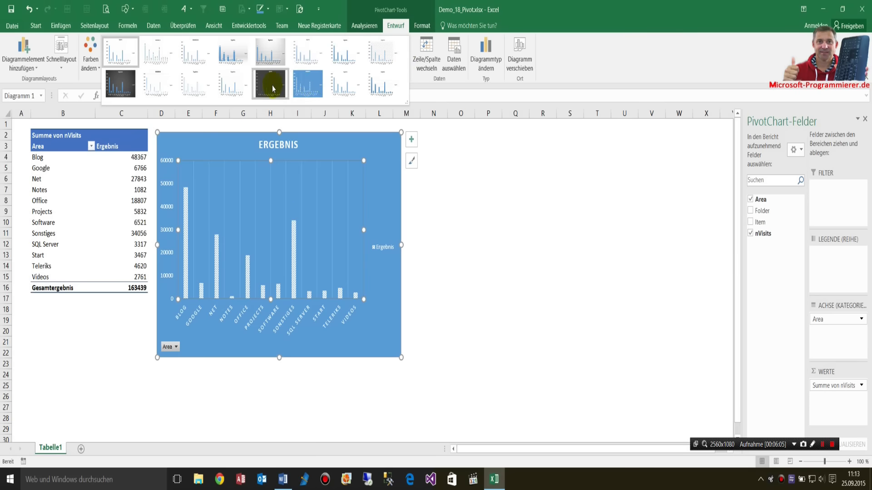
pyautogui.click(264, 54)
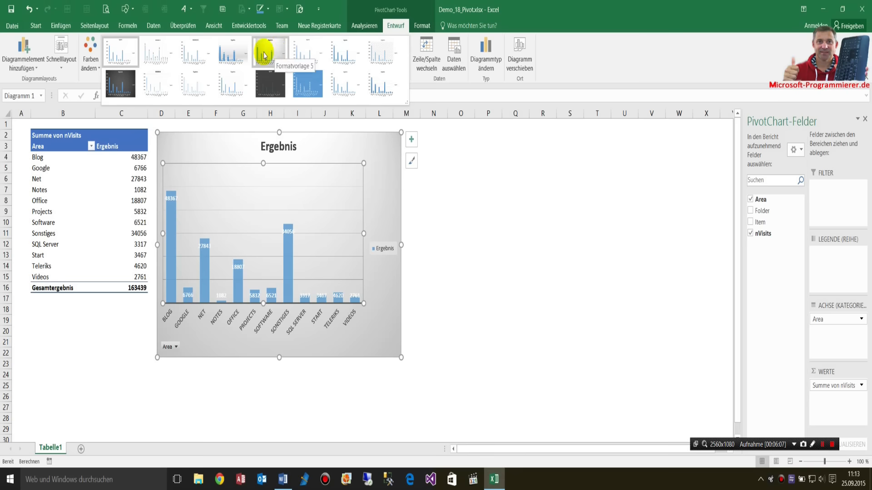
pyautogui.click(234, 54)
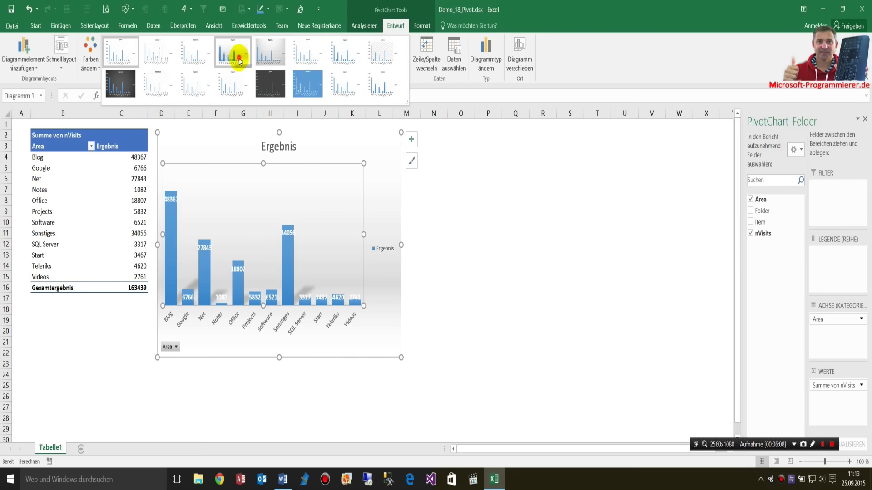
pyautogui.click(461, 254)
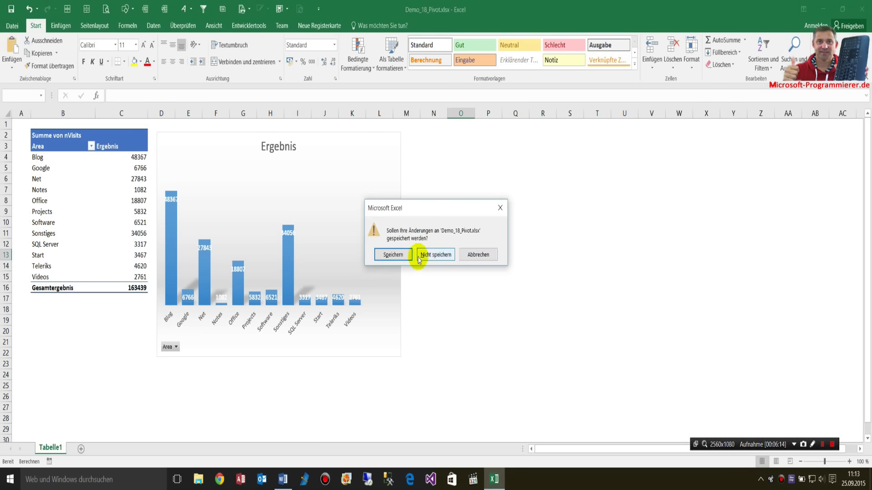
# Save Demo_18_Pivot.xlsx on closing and launch Demo_18_Pivot_Access_2016.accdb from the Access folder.
pyautogui.click(435, 255)
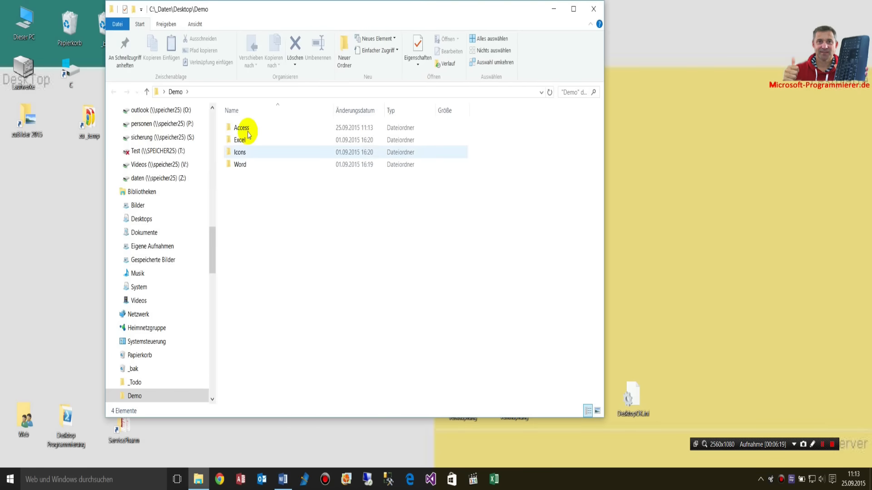
pyautogui.doubleClick(239, 127)
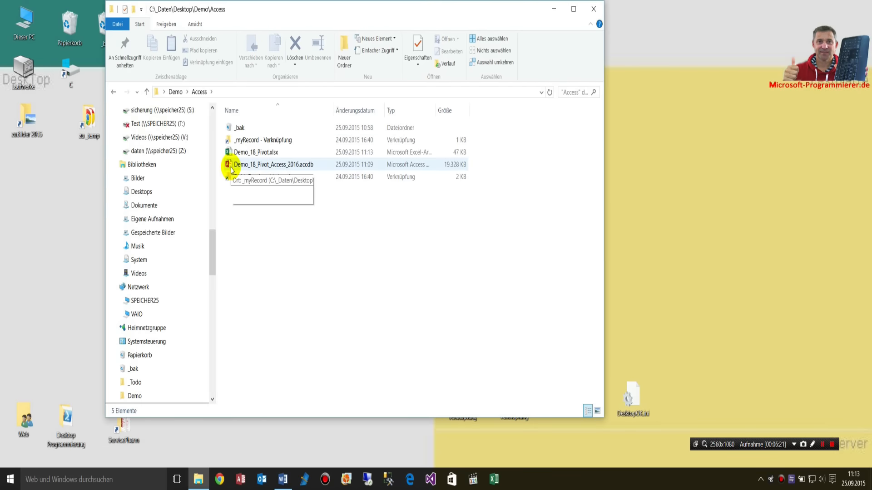
pyautogui.doubleClick(269, 164)
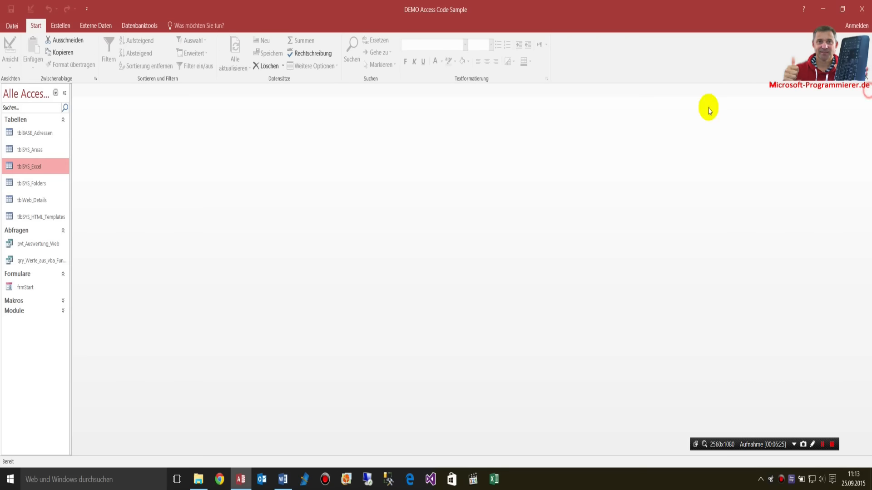
# Open tblSYS_Excel and embed Demo_18_Pivot.xlsx in record 1's objExcel field.
pyautogui.click(28, 166)
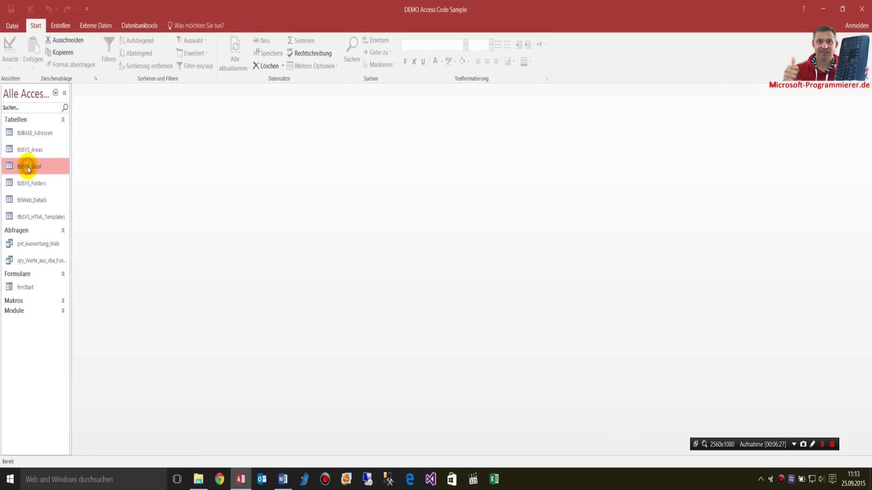
pyautogui.doubleClick(28, 166)
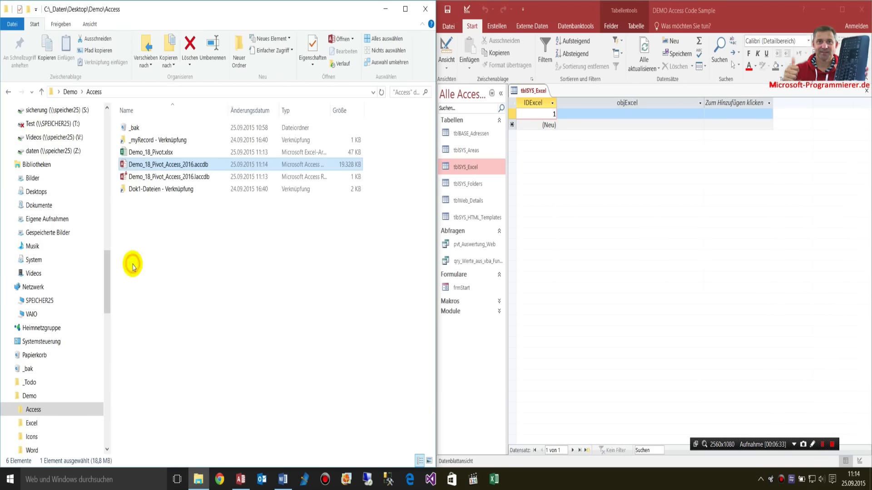
pyautogui.click(145, 152)
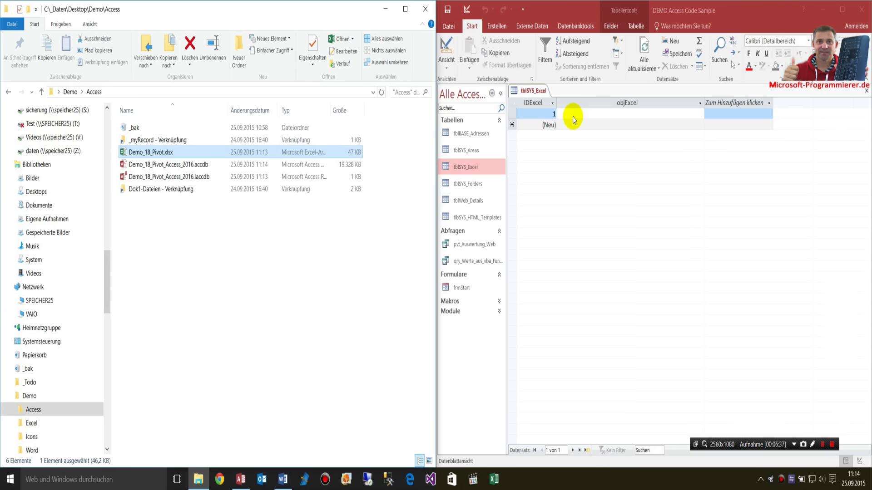
pyautogui.moveTo(620, 242)
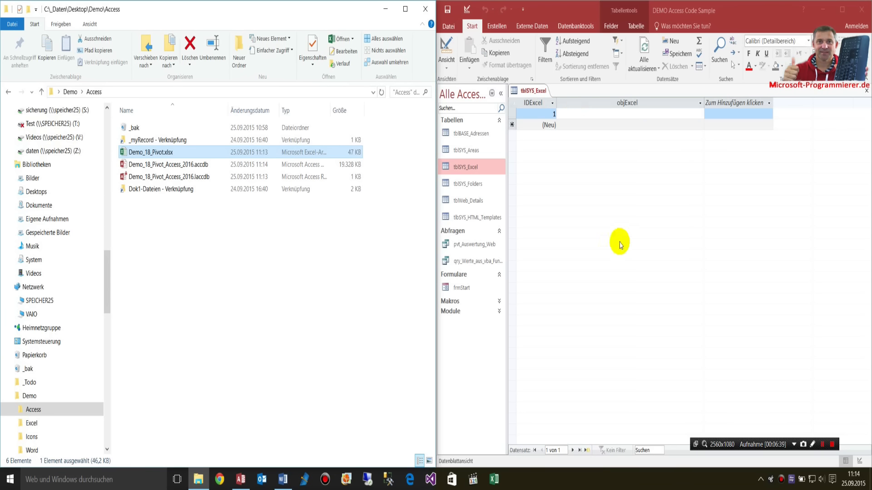
pyautogui.moveTo(611, 130)
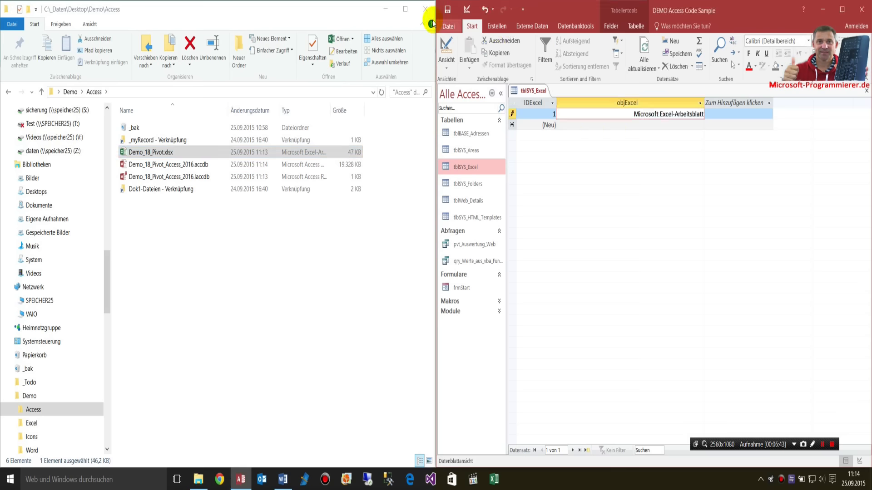
pyautogui.click(424, 15)
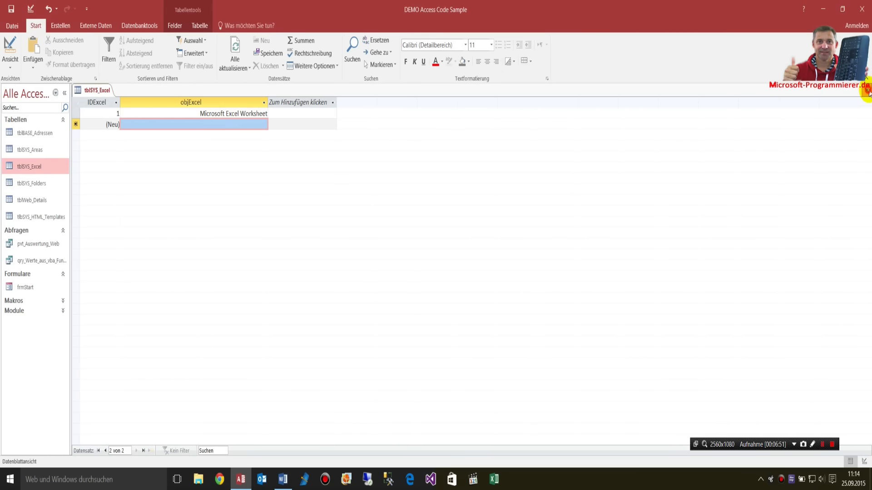
# Open frmStart in design view and set its Record Source property to tblSYS_Excel.
pyautogui.doubleClick(27, 287)
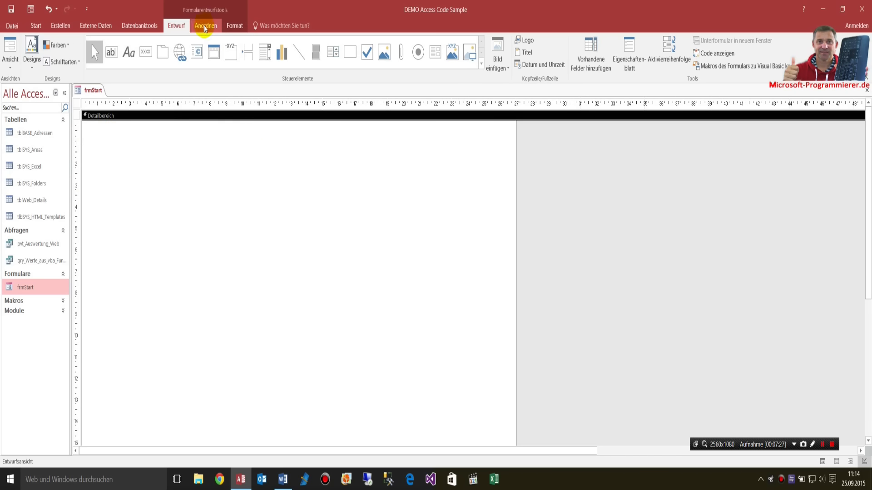
pyautogui.click(177, 26)
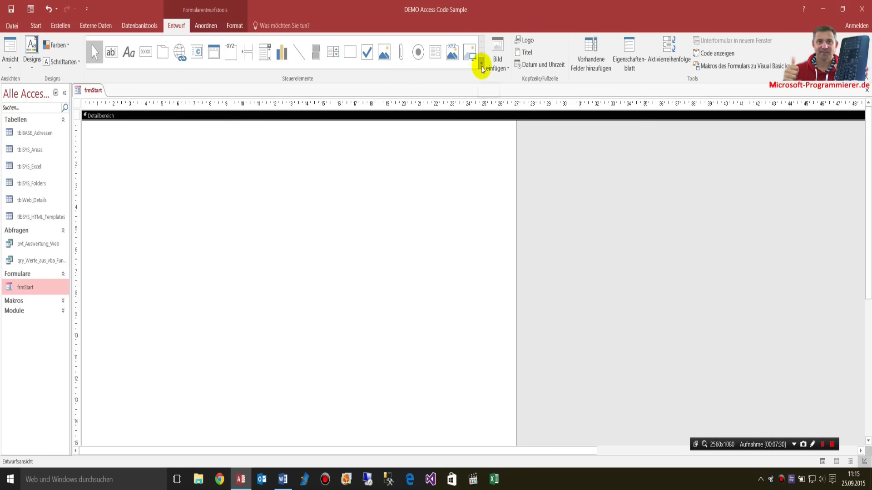
pyautogui.click(482, 62)
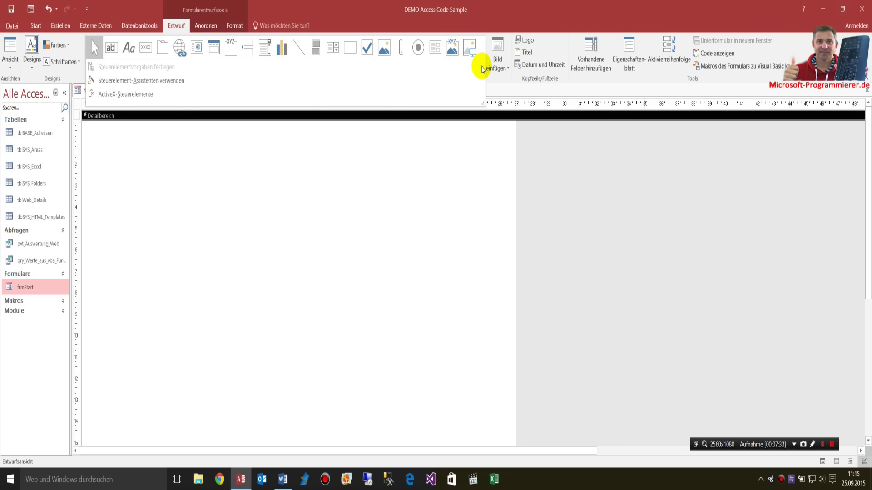
pyautogui.click(206, 172)
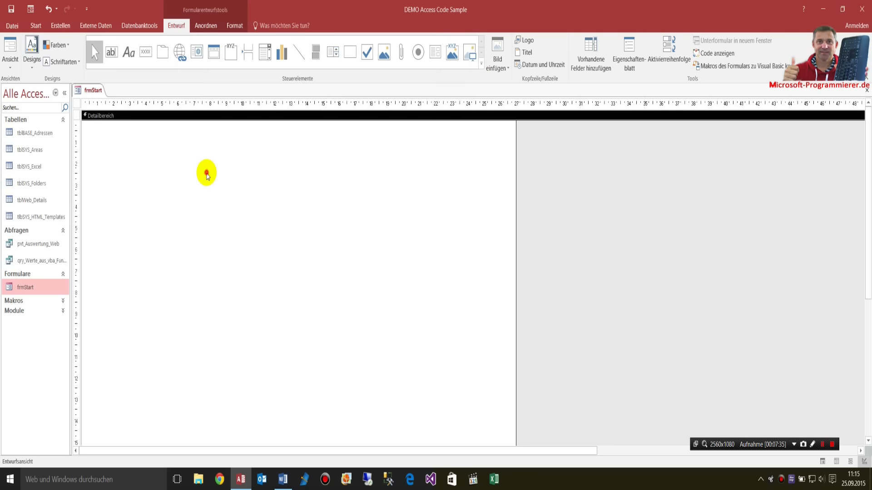
pyautogui.click(628, 54)
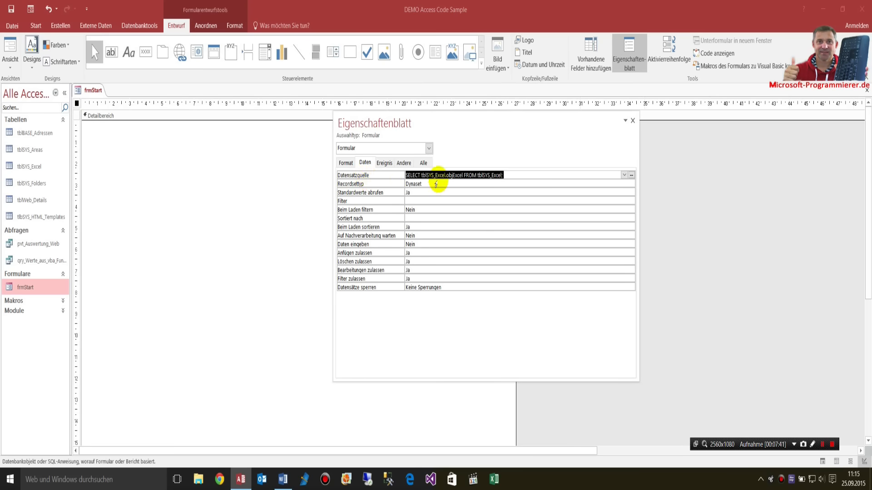
pyautogui.click(625, 175)
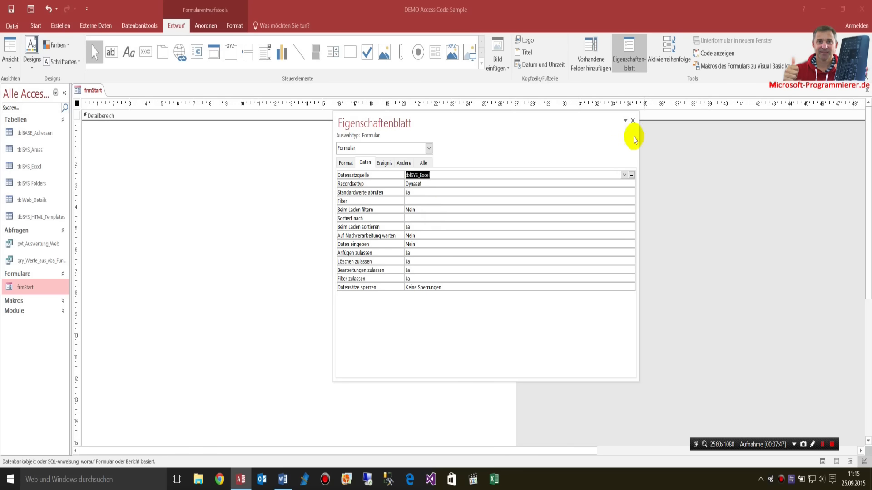
pyautogui.click(637, 119)
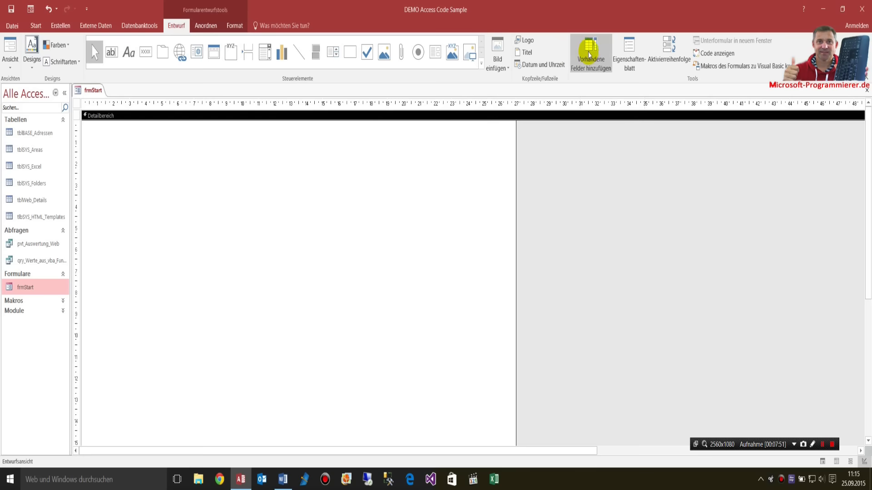
# Place the objExcel field at the form's top-left, enlarge its frame, and switch to form view.
pyautogui.click(590, 49)
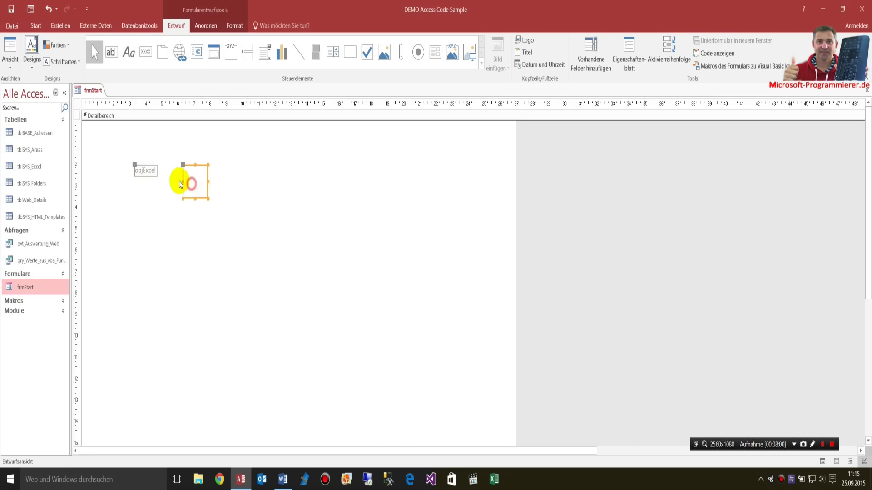
pyautogui.moveTo(195, 180); pyautogui.dragTo(148, 137)
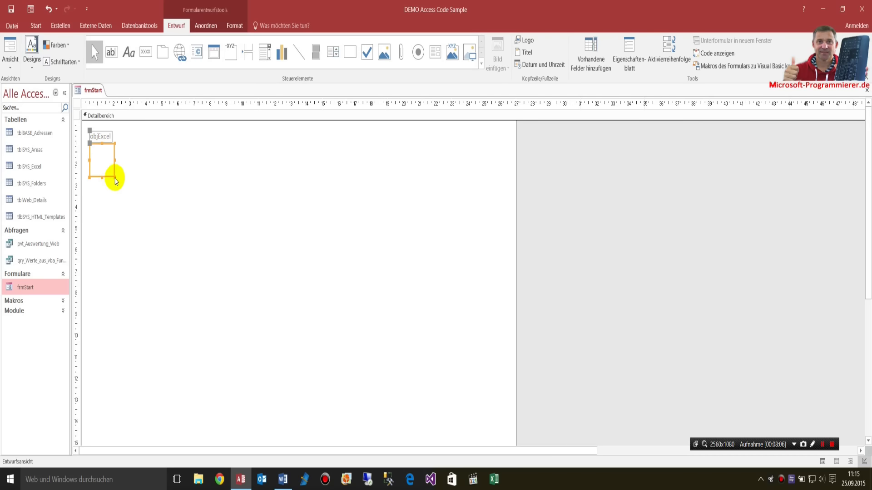
pyautogui.moveTo(115, 182); pyautogui.dragTo(451, 409)
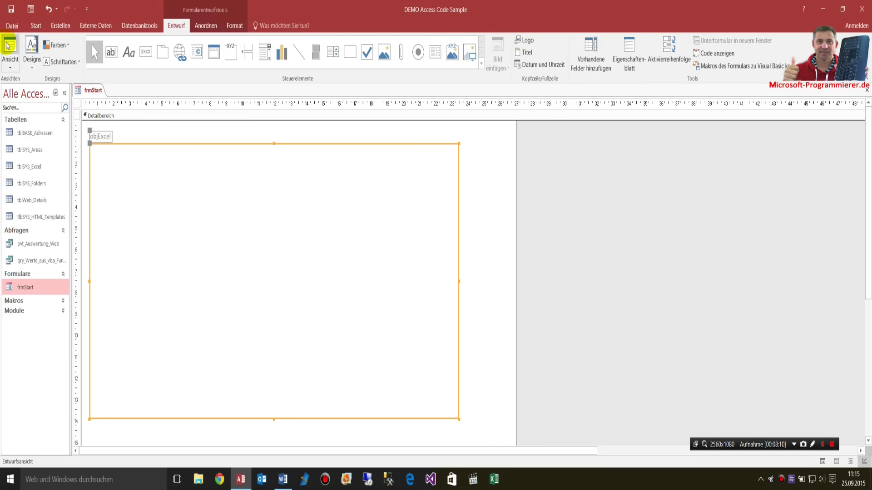
pyautogui.click(9, 46)
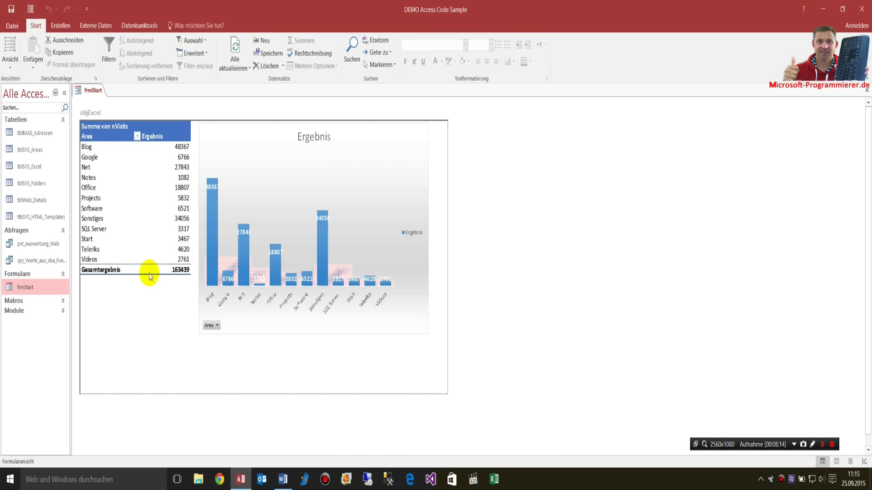
pyautogui.moveTo(176, 322)
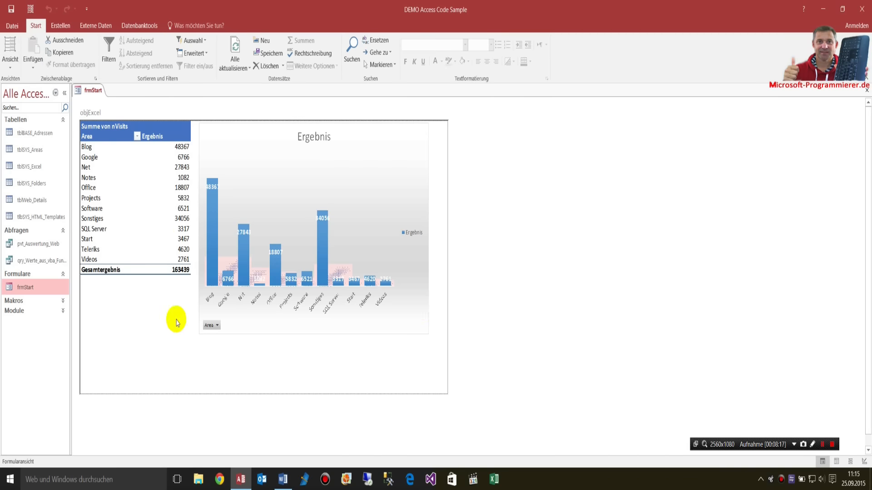
pyautogui.moveTo(175, 353)
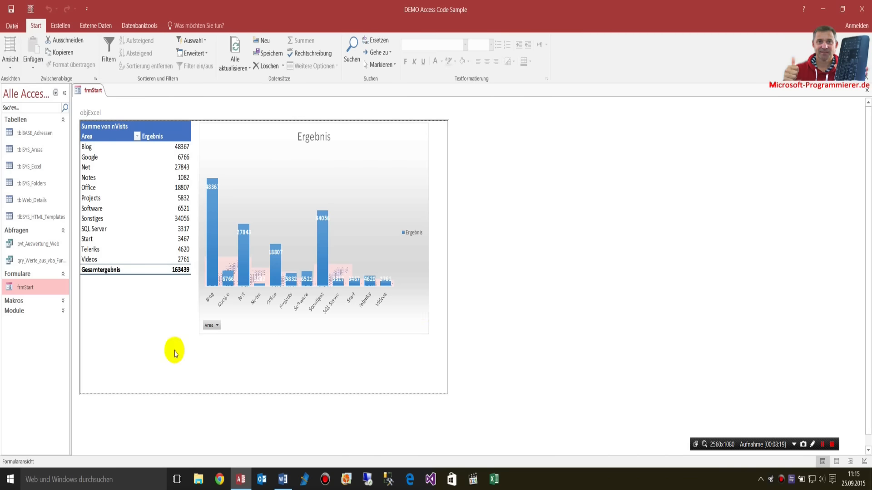
pyautogui.moveTo(156, 359)
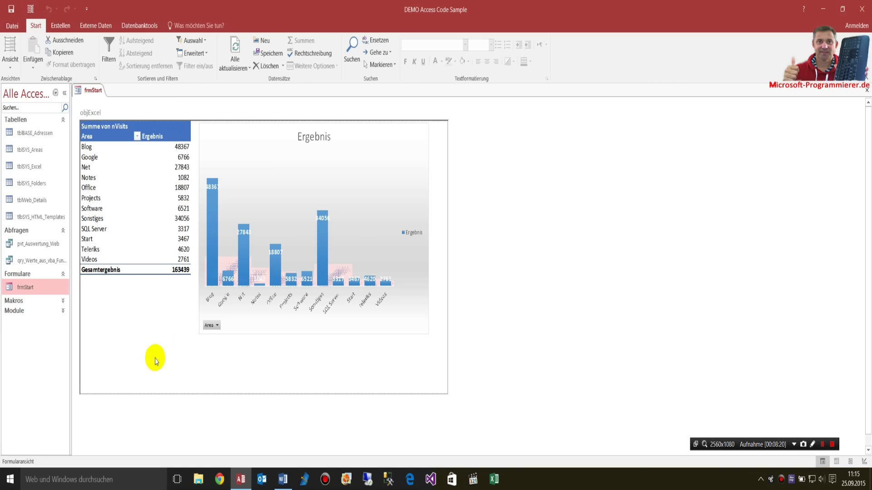
pyautogui.moveTo(199, 314)
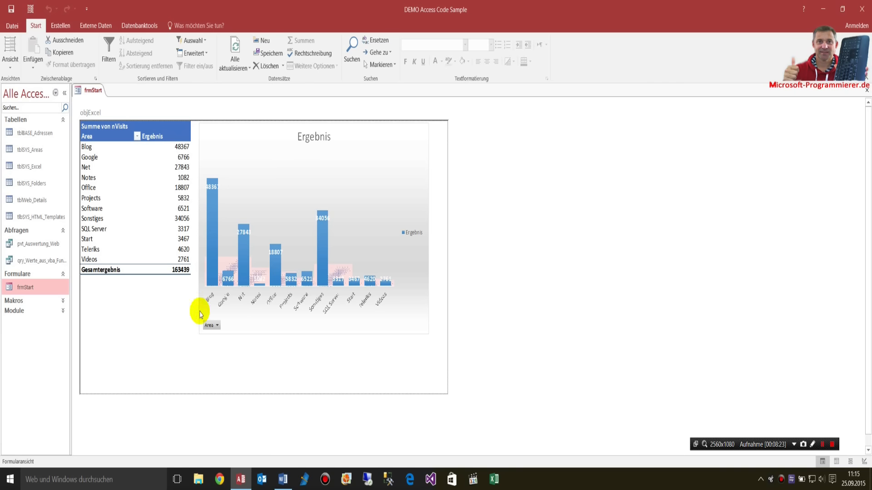
pyautogui.moveTo(330, 317)
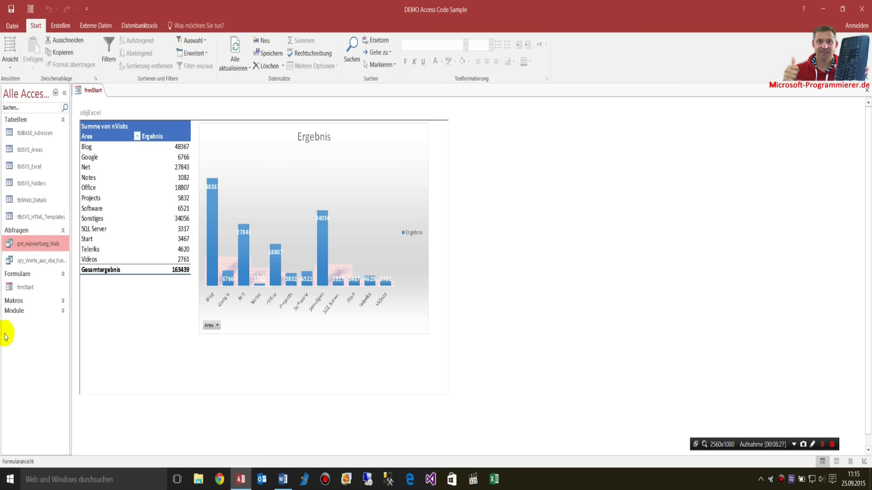
pyautogui.moveTo(139, 336)
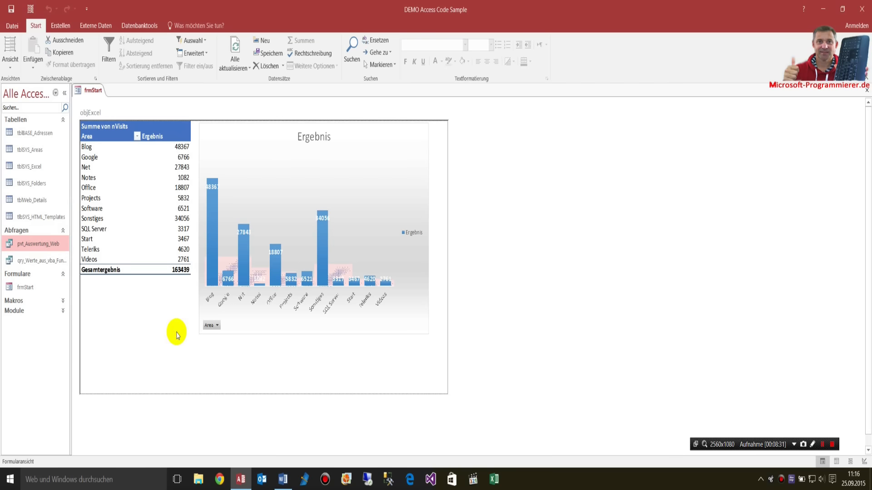
# Open the objExcel worksheet in a separate Excel window via Worksheet-Objekt > Öffnen.
pyautogui.rightClick(177, 334)
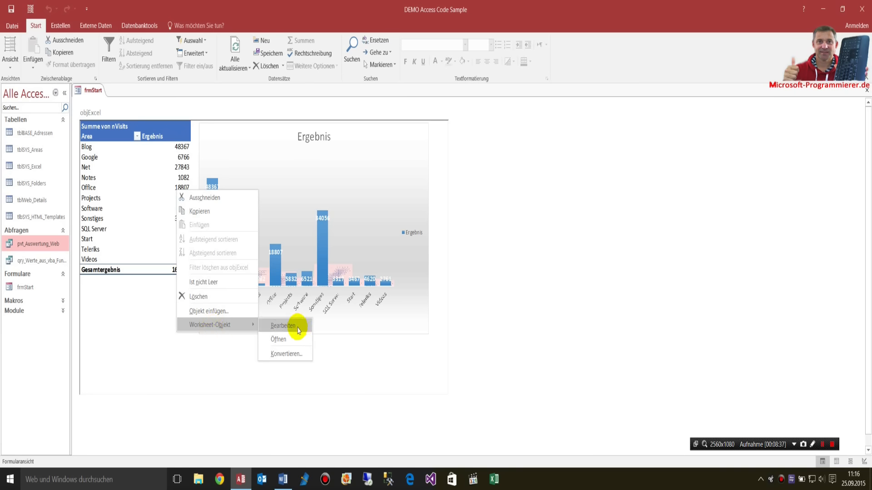
pyautogui.moveTo(265, 329)
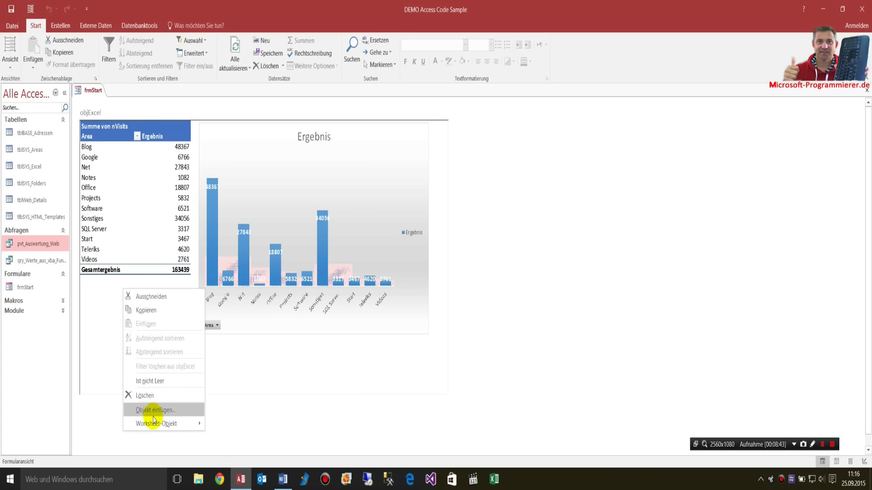
pyautogui.moveTo(177, 424)
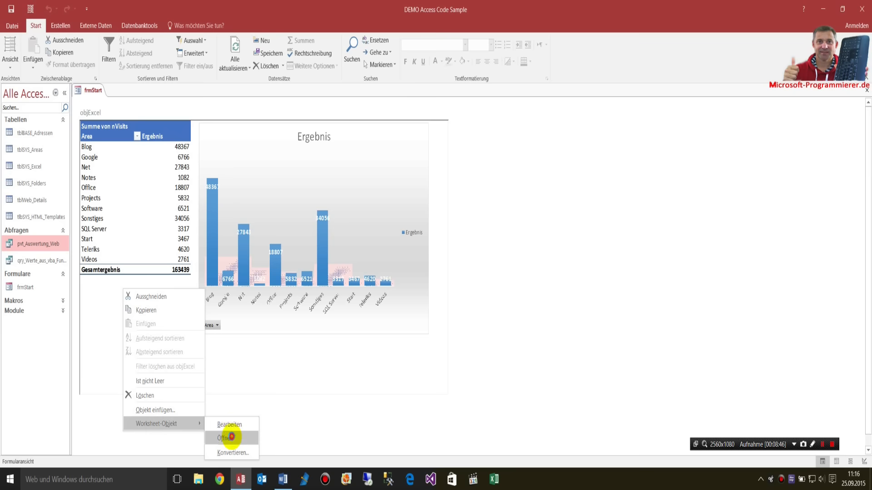
pyautogui.click(231, 437)
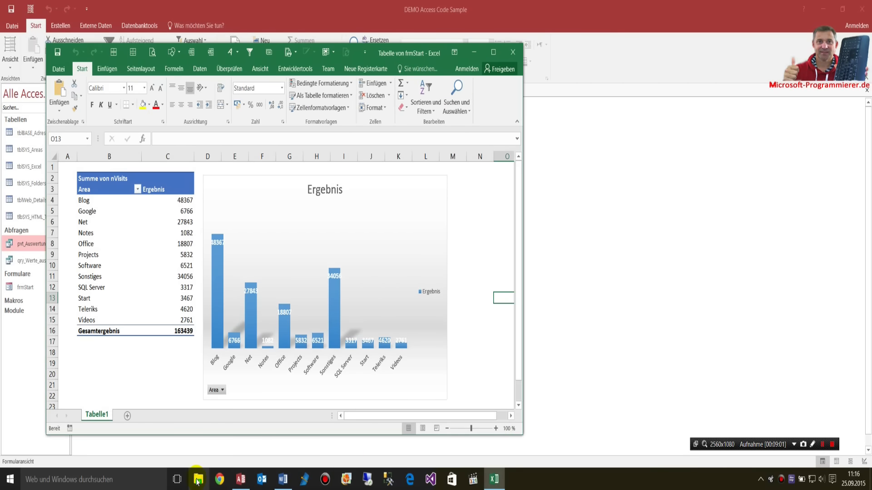
# Rename Demo_18_Pivot.xlsx to Demo_18_Pivot--.xlsx in C:\_Daten\Desktop\Demo\Access.
pyautogui.rightClick(198, 479)
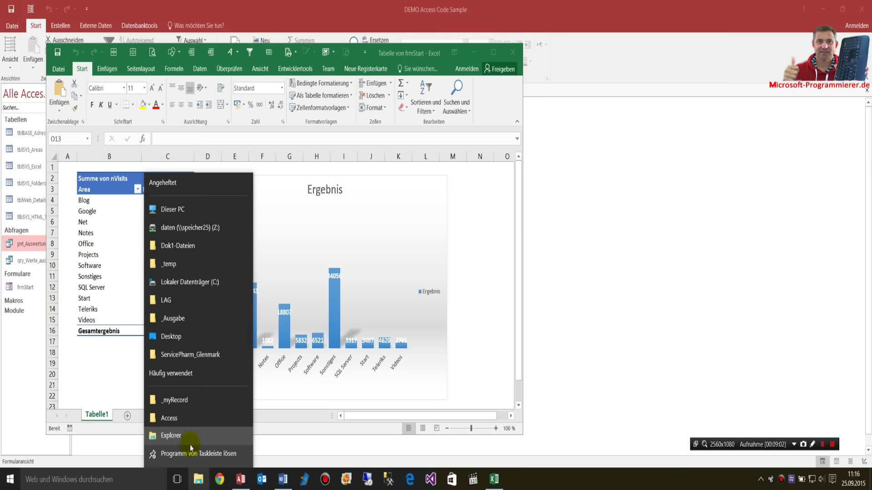
pyautogui.moveTo(180, 271)
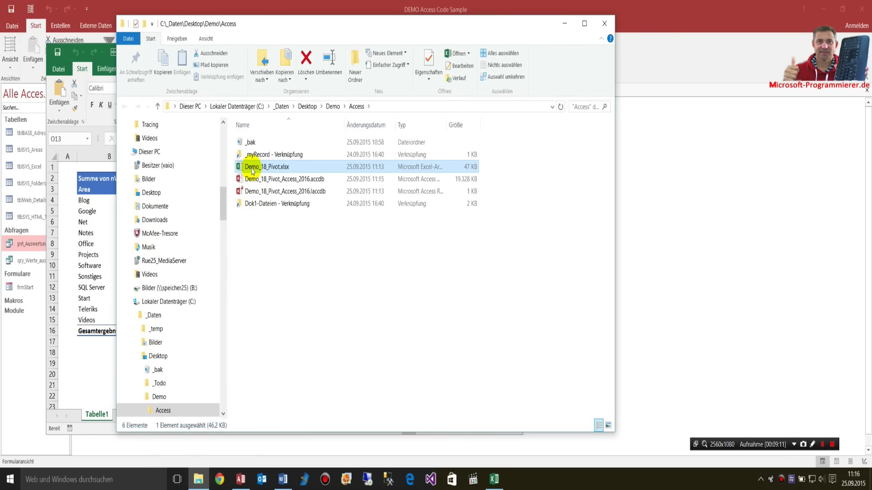
pyautogui.moveTo(265, 170)
pyautogui.write('--')
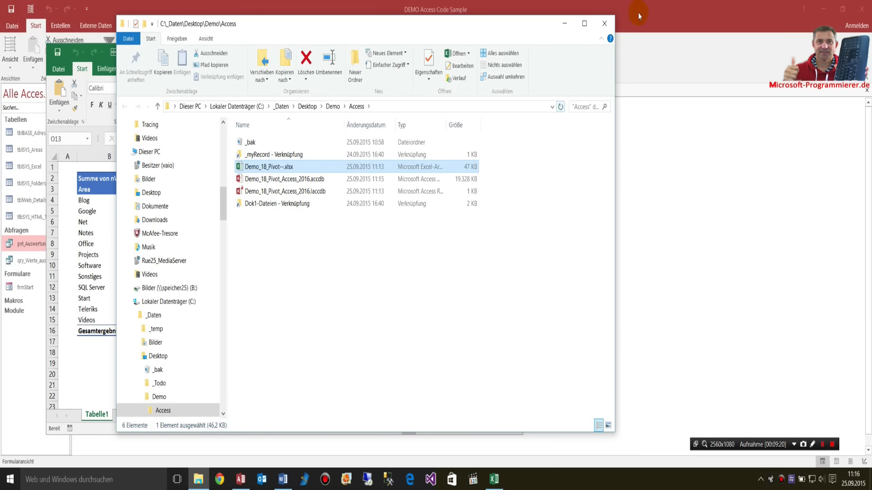
pyautogui.doubleClick(273, 166)
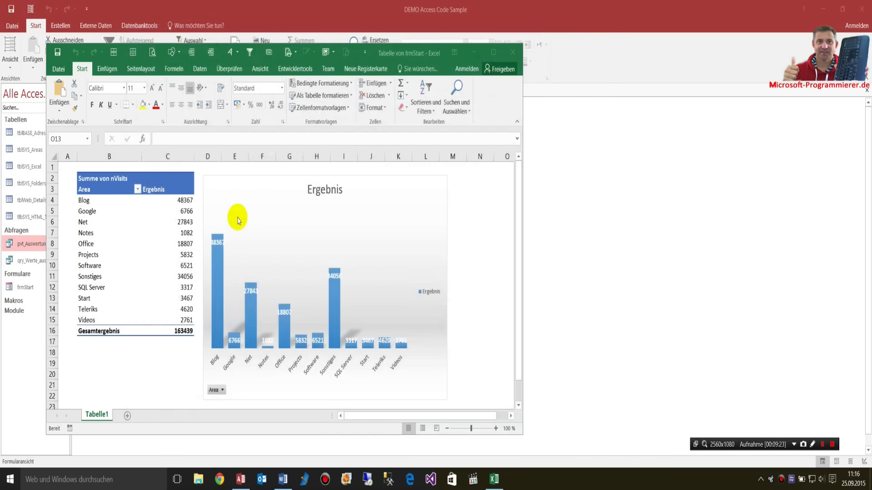
pyautogui.moveTo(527, 397)
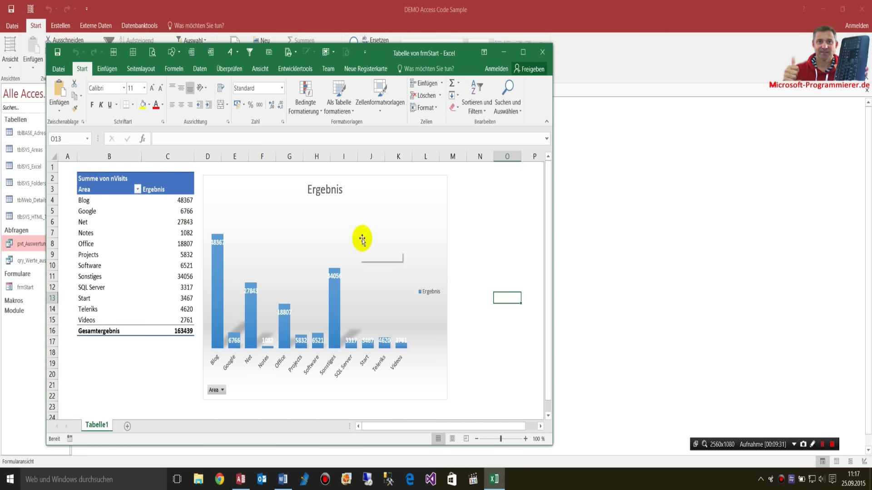
pyautogui.click(259, 68)
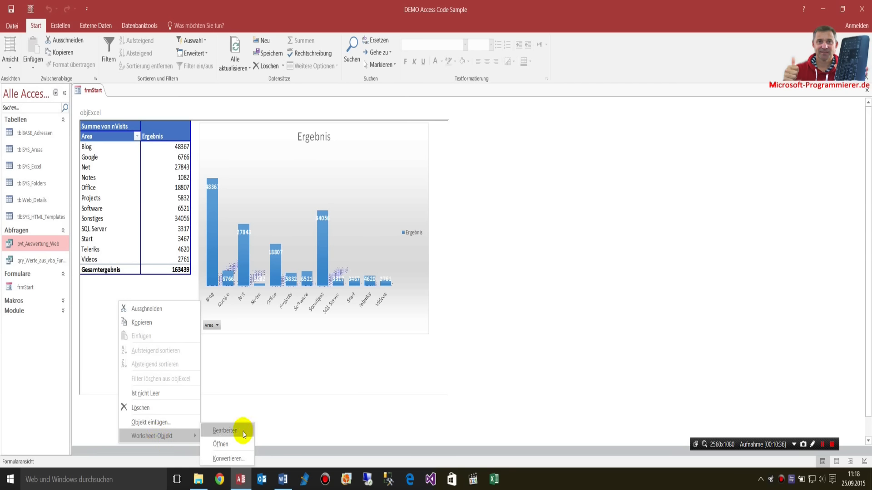
pyautogui.moveTo(233, 444)
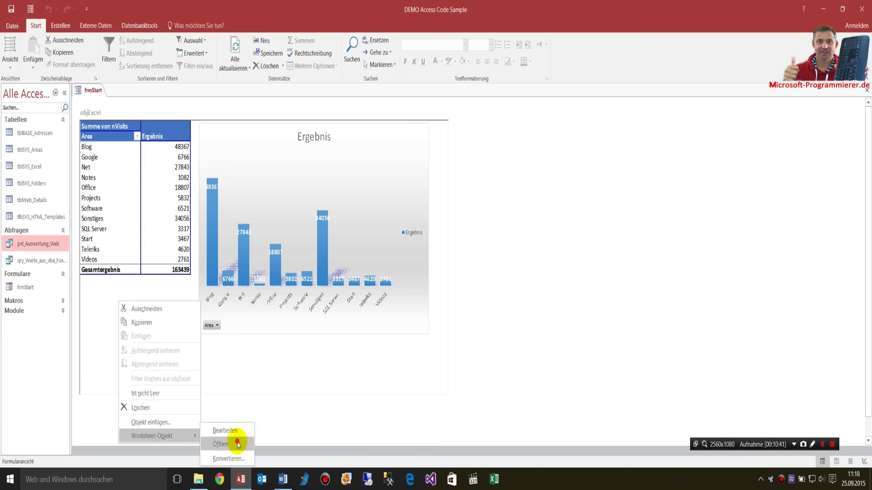
# Reopen the objExcel worksheet in Excel with Worksheet-Objekt > Öffnen.
pyautogui.click(231, 444)
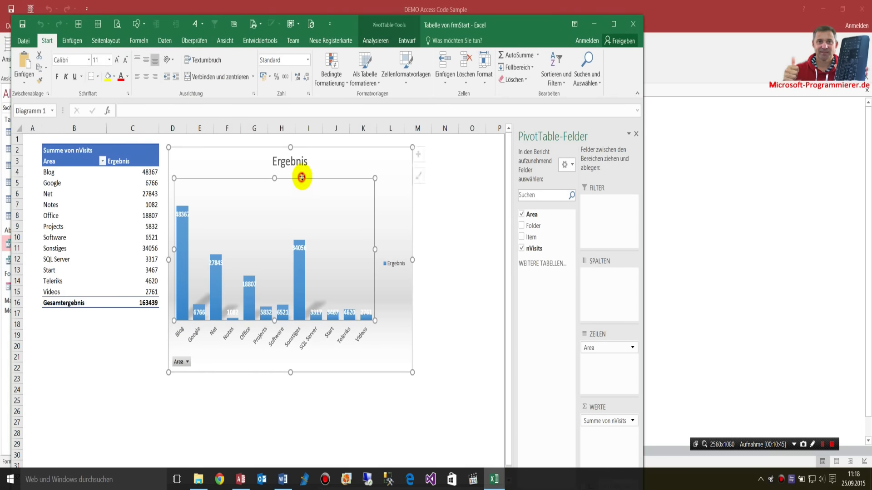
# Refresh the PivotChart with Aktualisieren on the Analysieren tab.
pyautogui.click(402, 40)
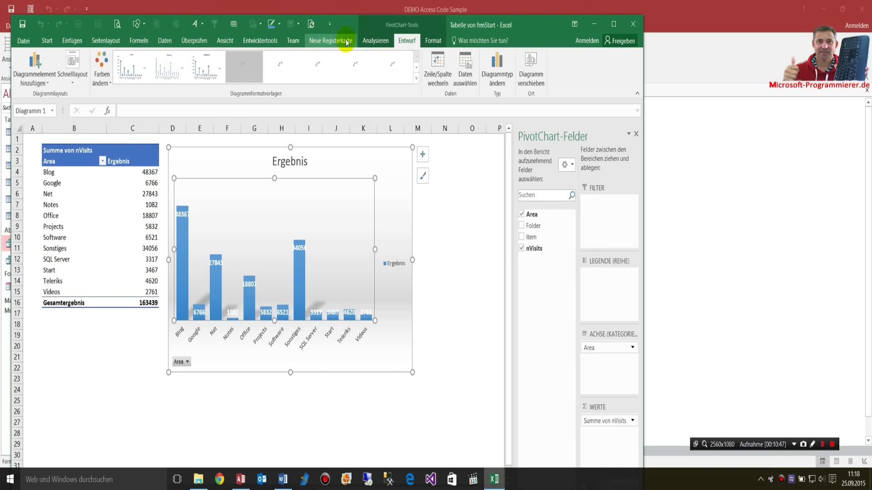
pyautogui.click(375, 40)
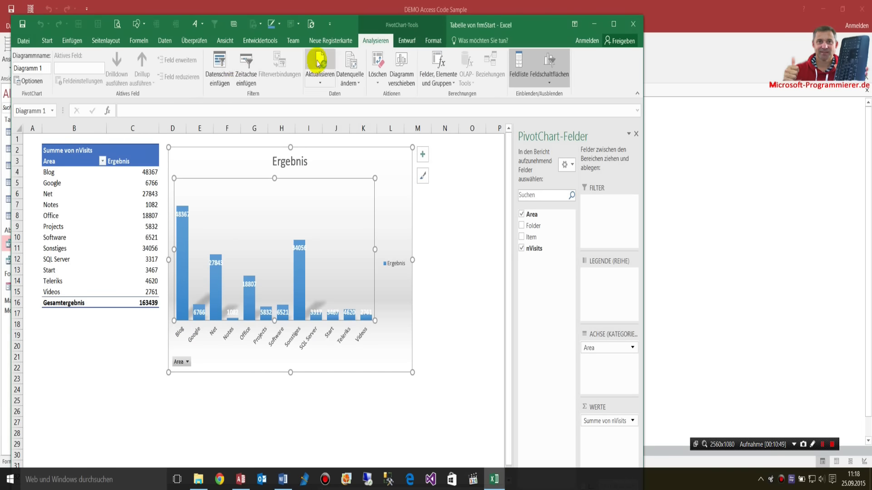
pyautogui.click(316, 63)
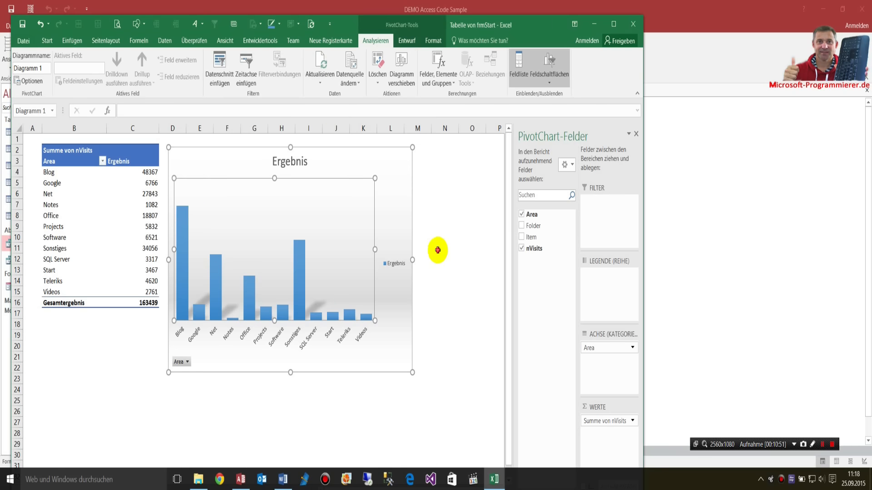